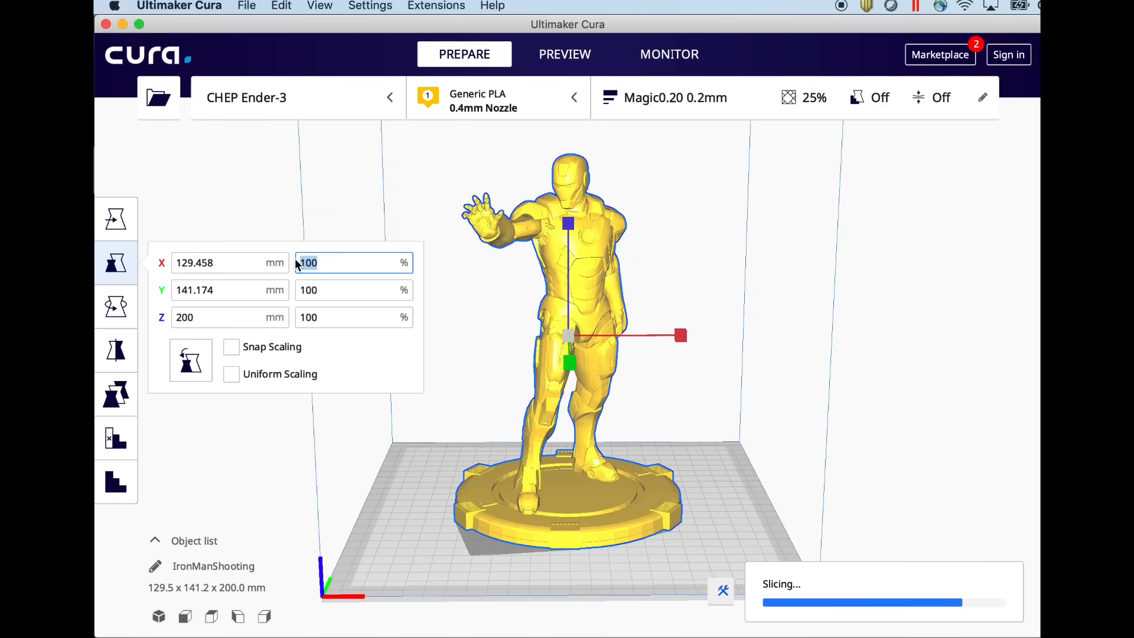
Step: Scale the Iron Man uniformly to 50% and rotate it -60° around the vertical axis
text(50)
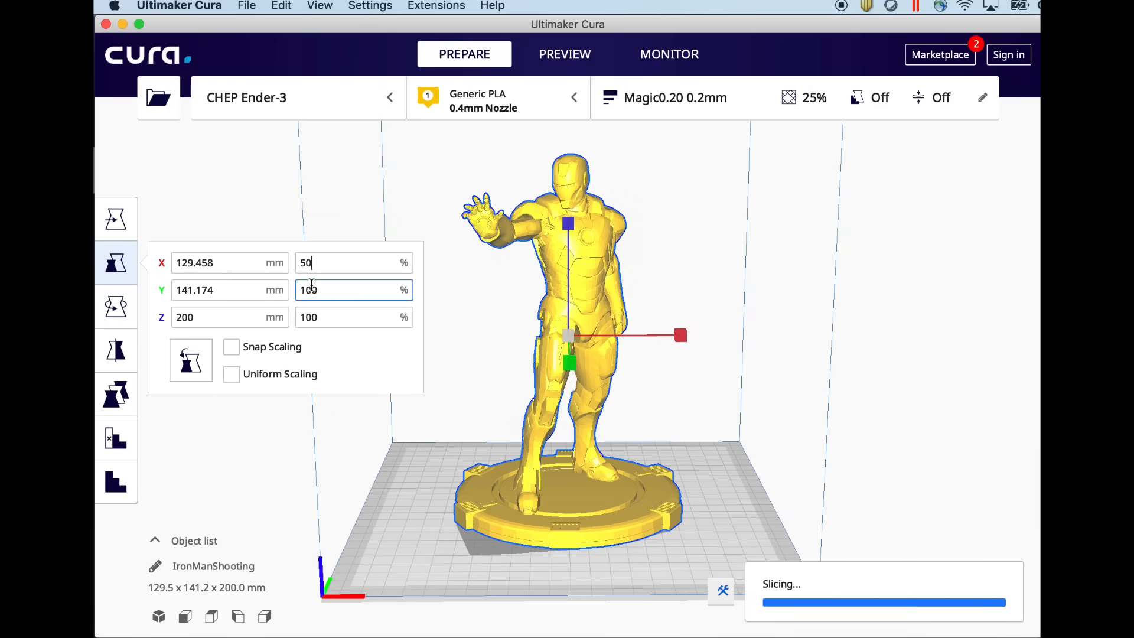
click(231, 374)
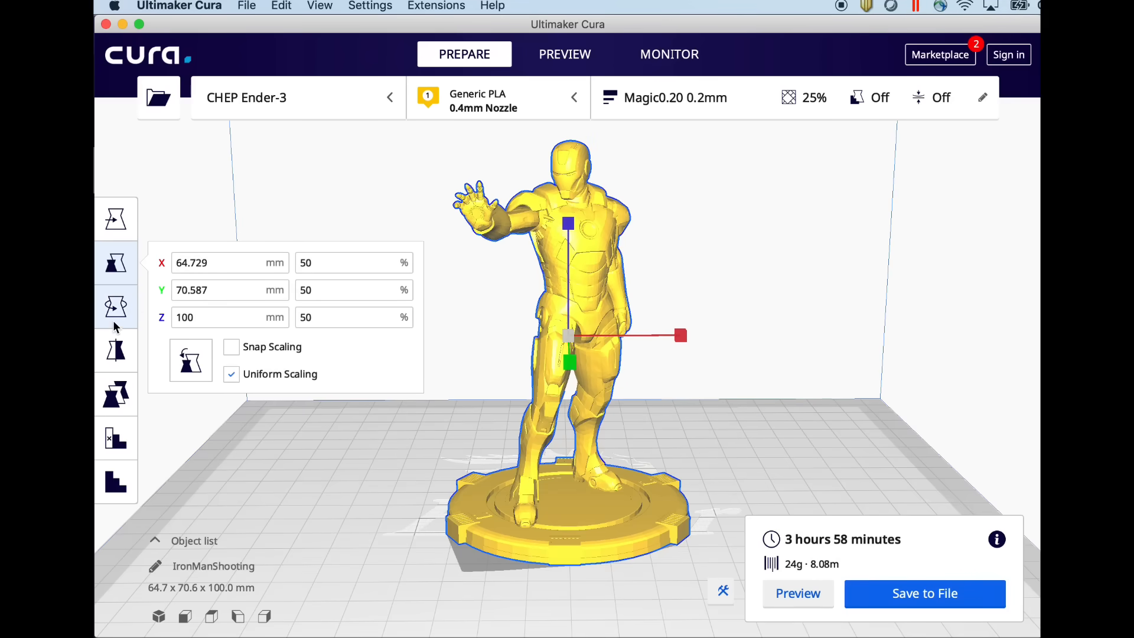
click(116, 306)
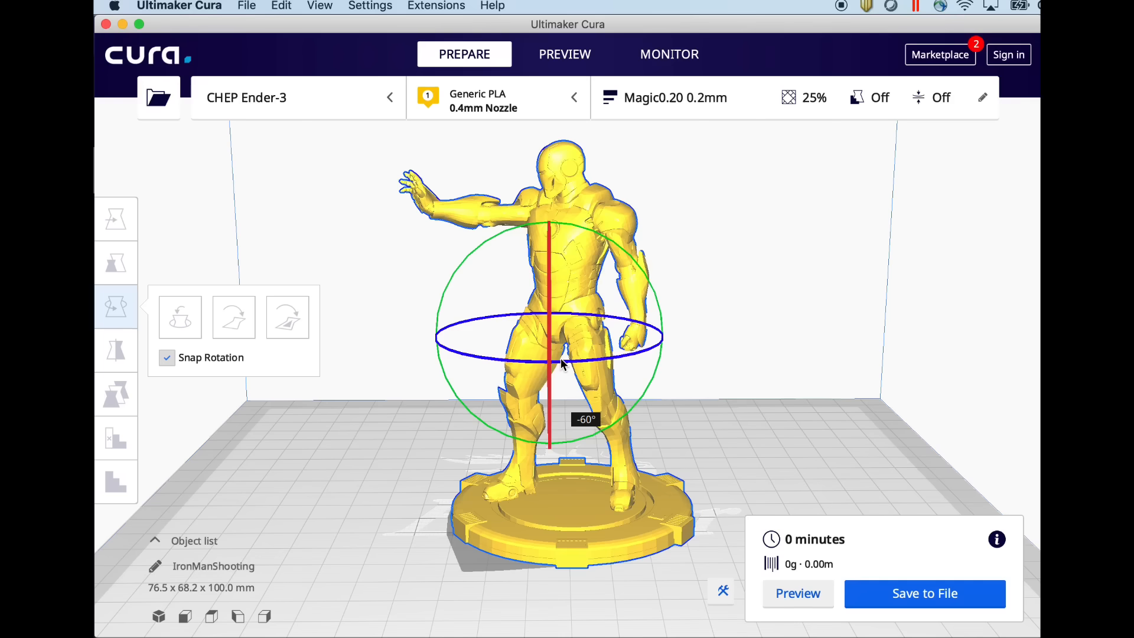
click(564, 53)
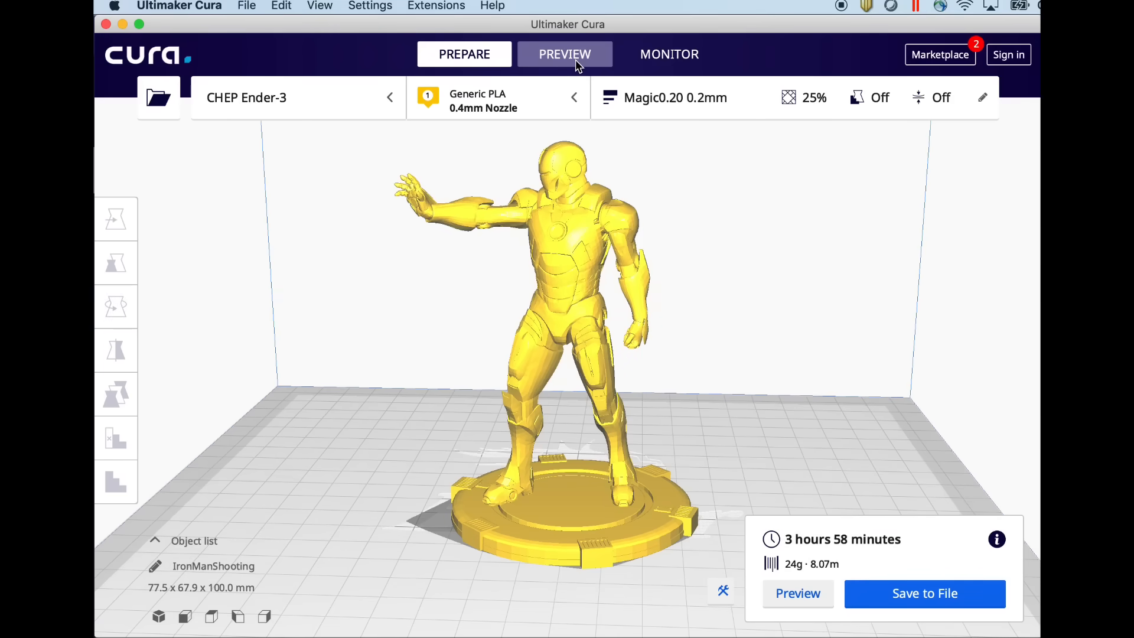
Step: Step the layer preview through the legs and chest, orbiting, then show all layers again
click(564, 53)
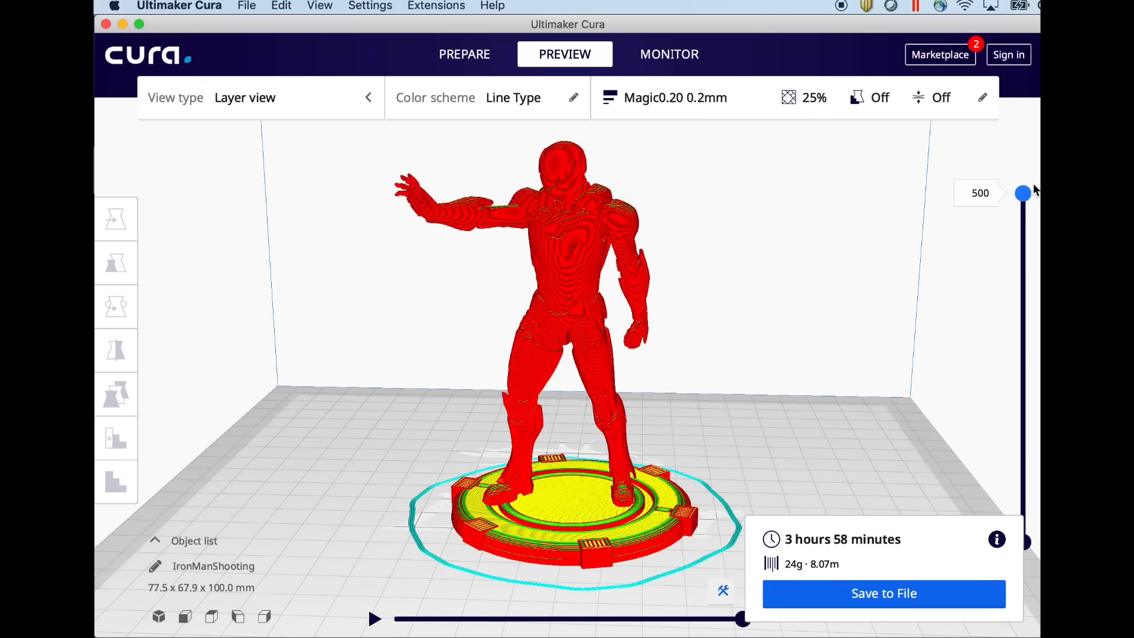
drag(1021, 193, 1021, 361)
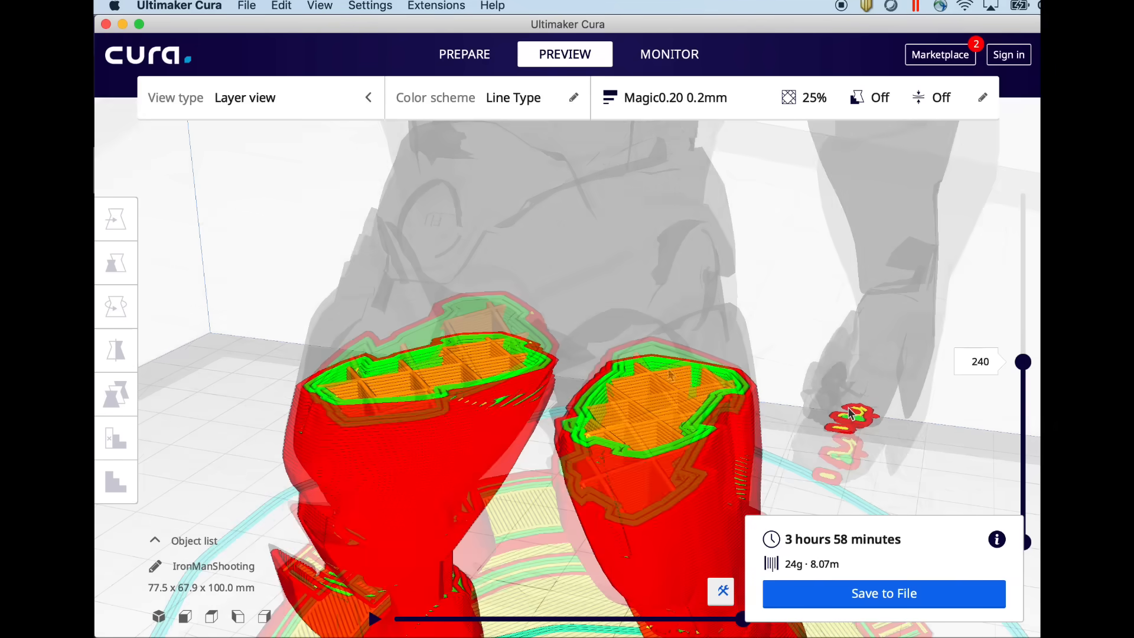
drag(1022, 361, 1021, 357)
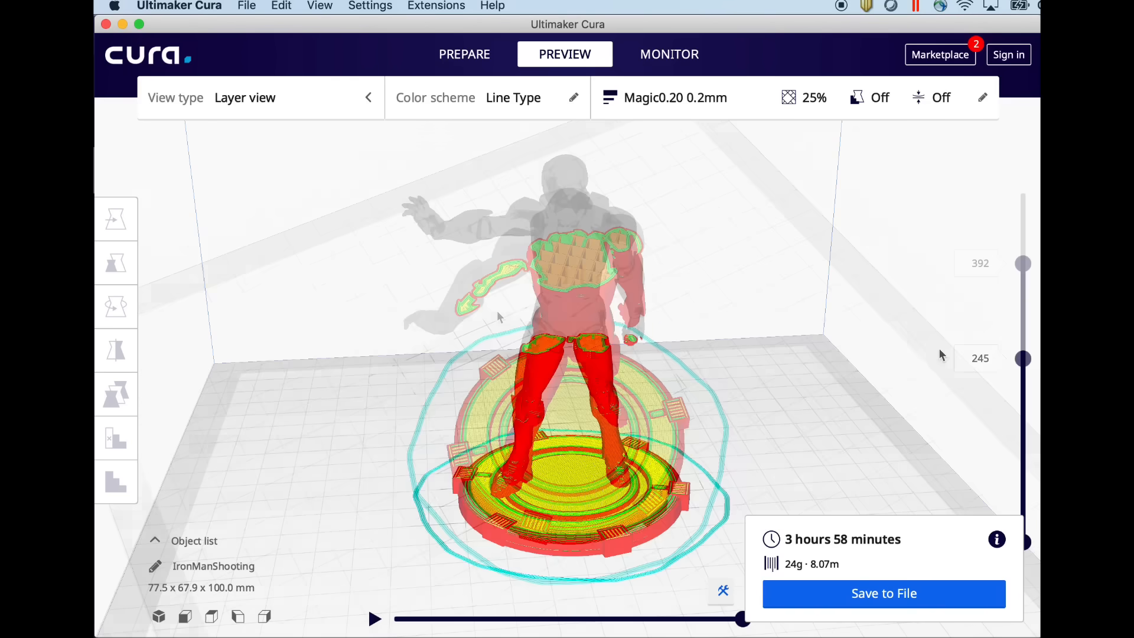
drag(1022, 357, 1022, 262)
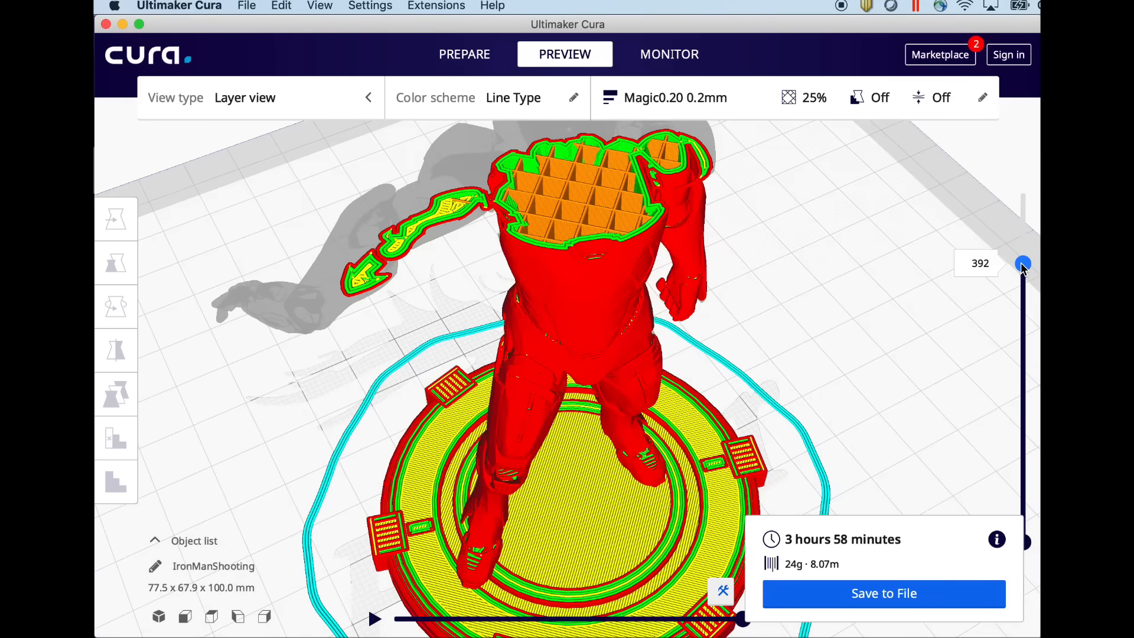
drag(1022, 264, 1022, 267)
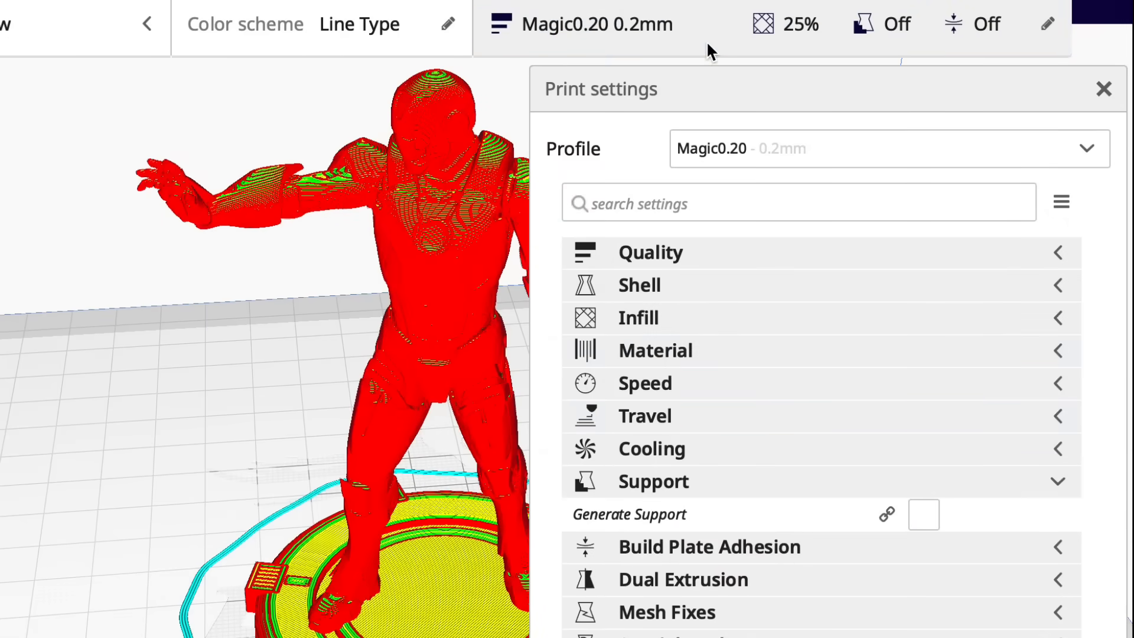
Step: Enable Generate Support, close the settings and orbit around the generated support columns
click(923, 514)
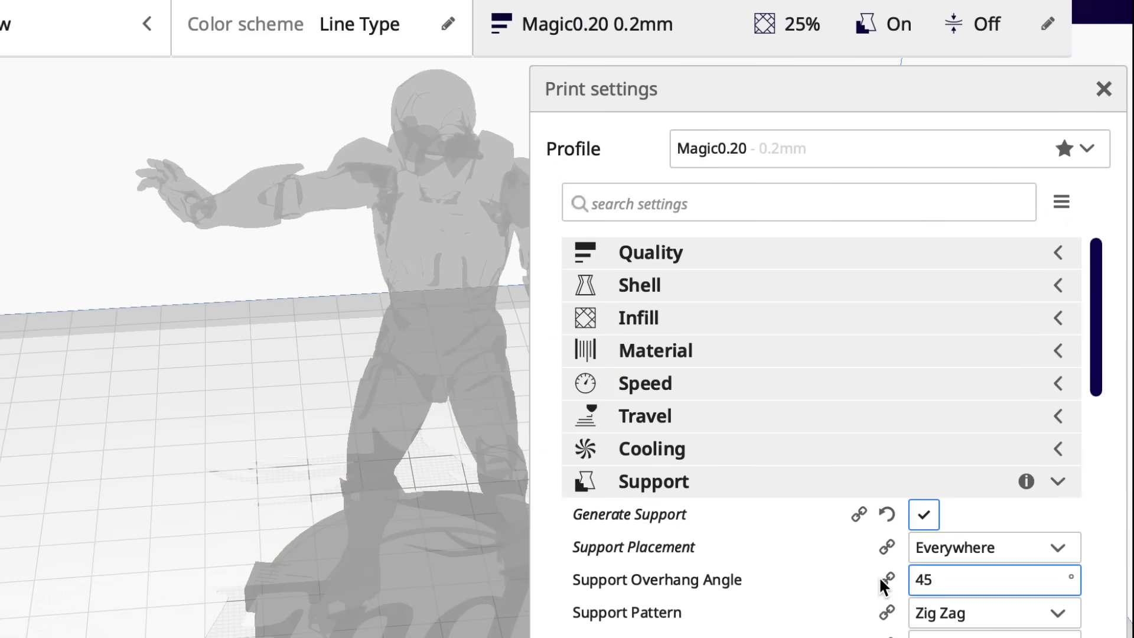
scroll(down, 3)
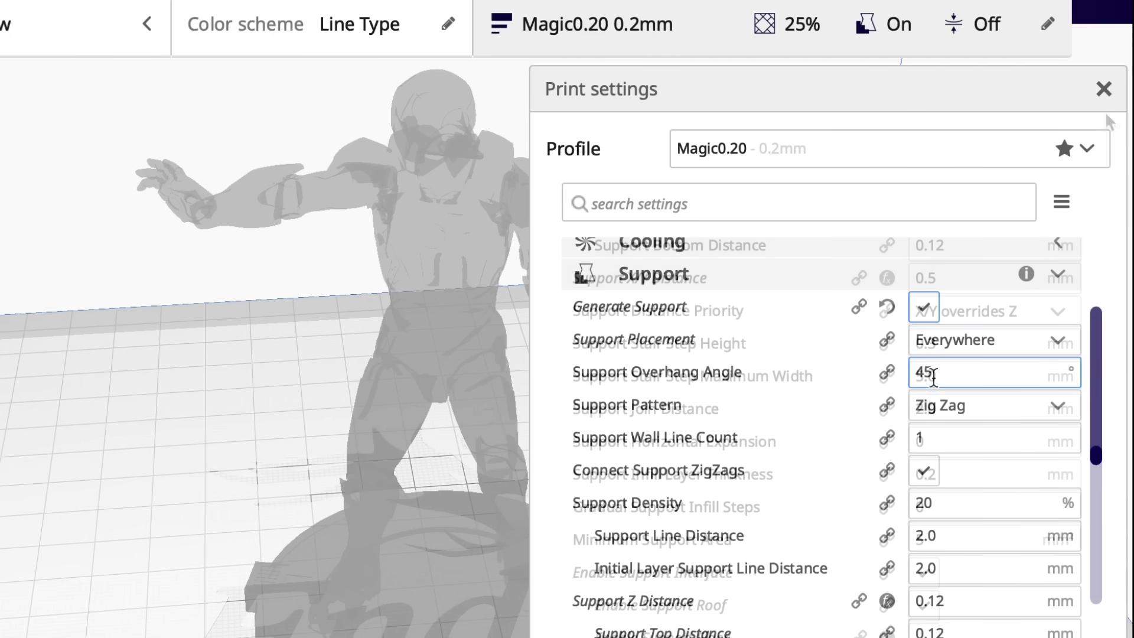
click(1102, 89)
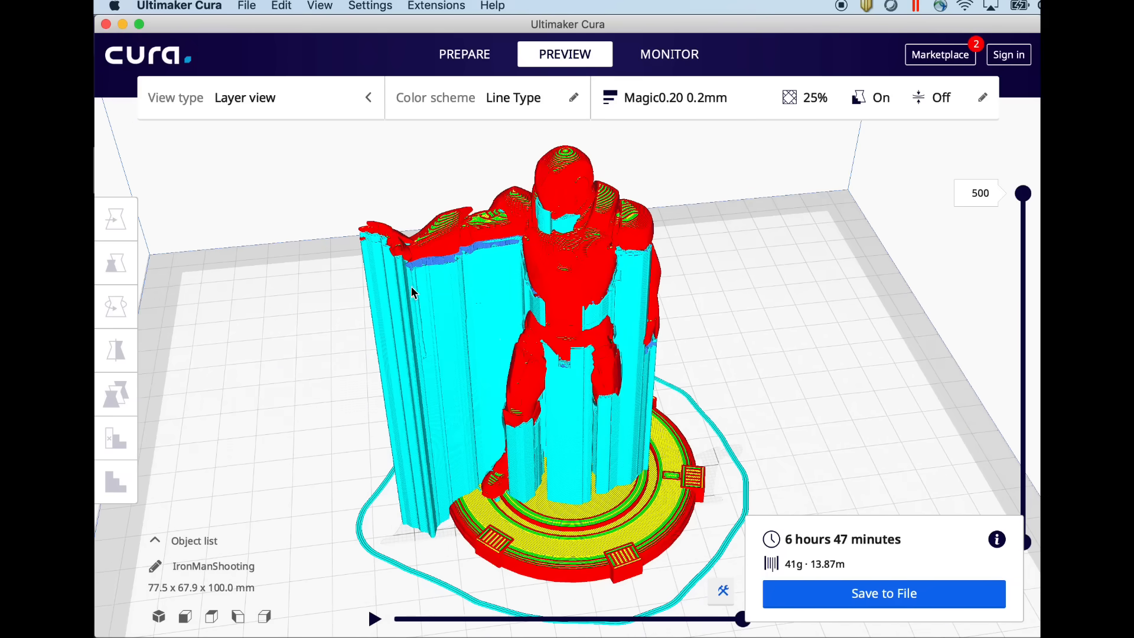
drag(412, 293, 537, 376)
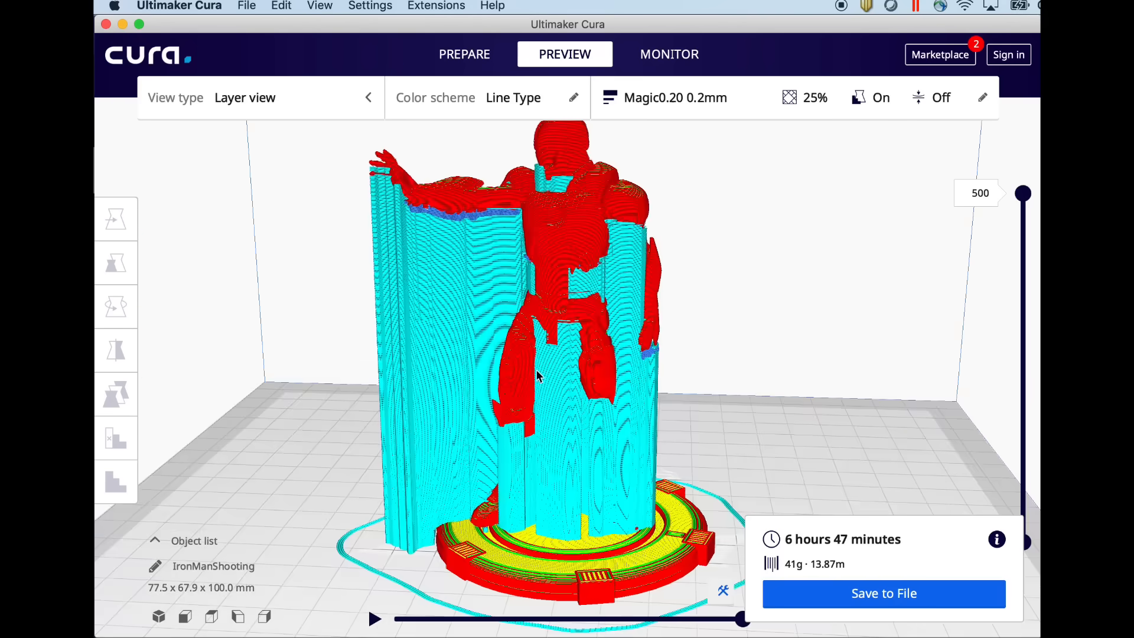
drag(538, 376, 387, 387)
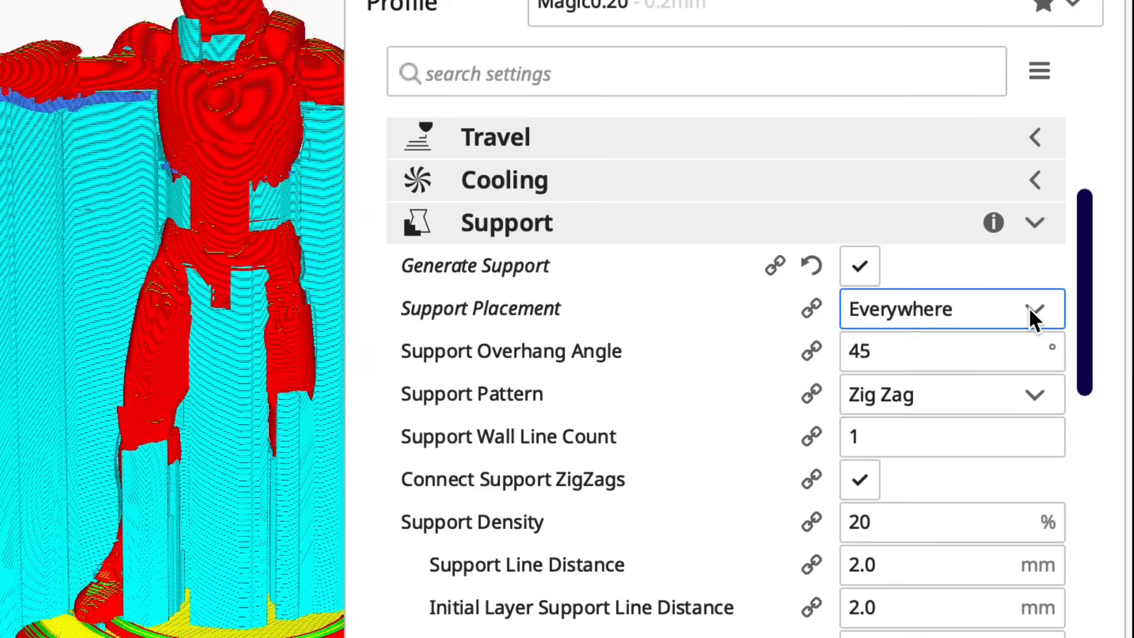
Step: Open the Support Placement choices to pick Touching Buildplate
click(951, 308)
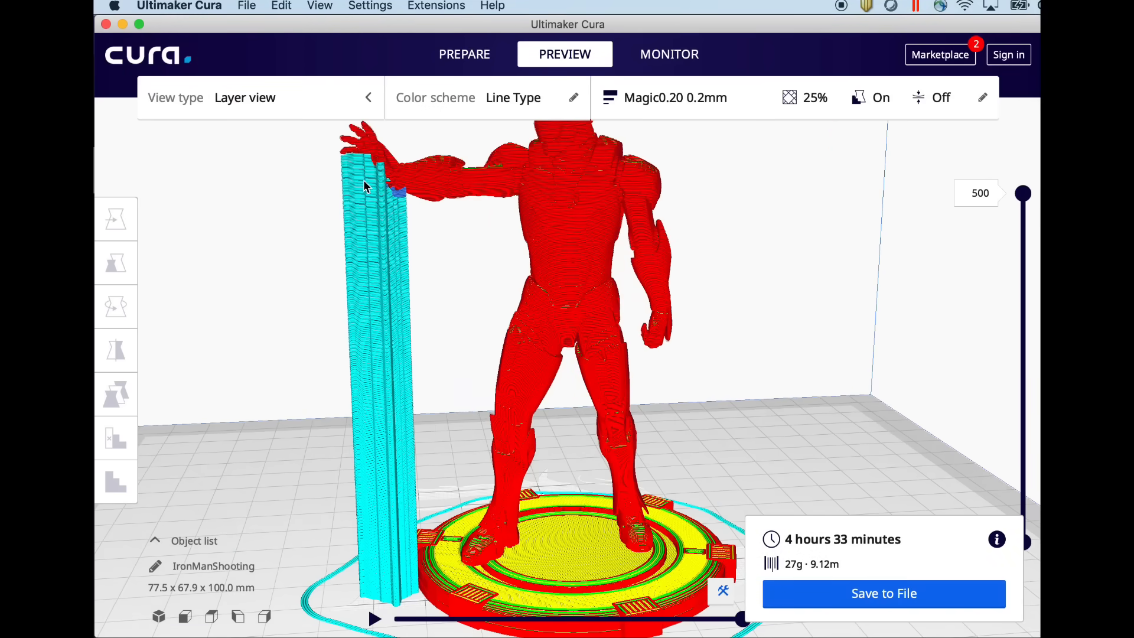
mouse_move(463, 202)
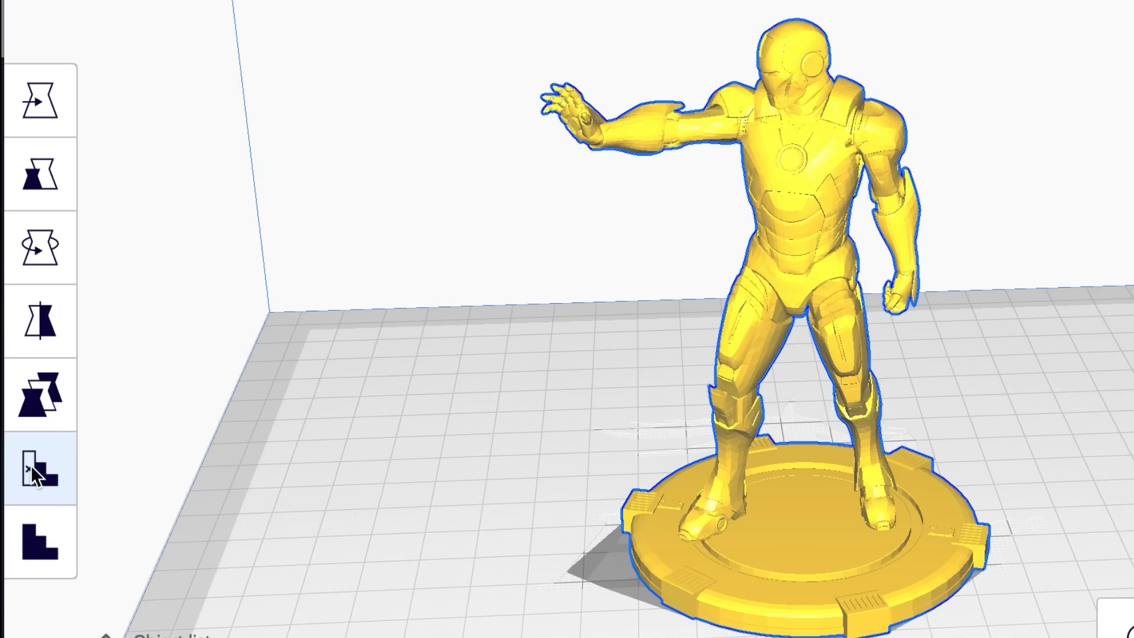
Step: Place a support-blocker cube on the head and select it for scaling to 400% (20 mm)
click(42, 100)
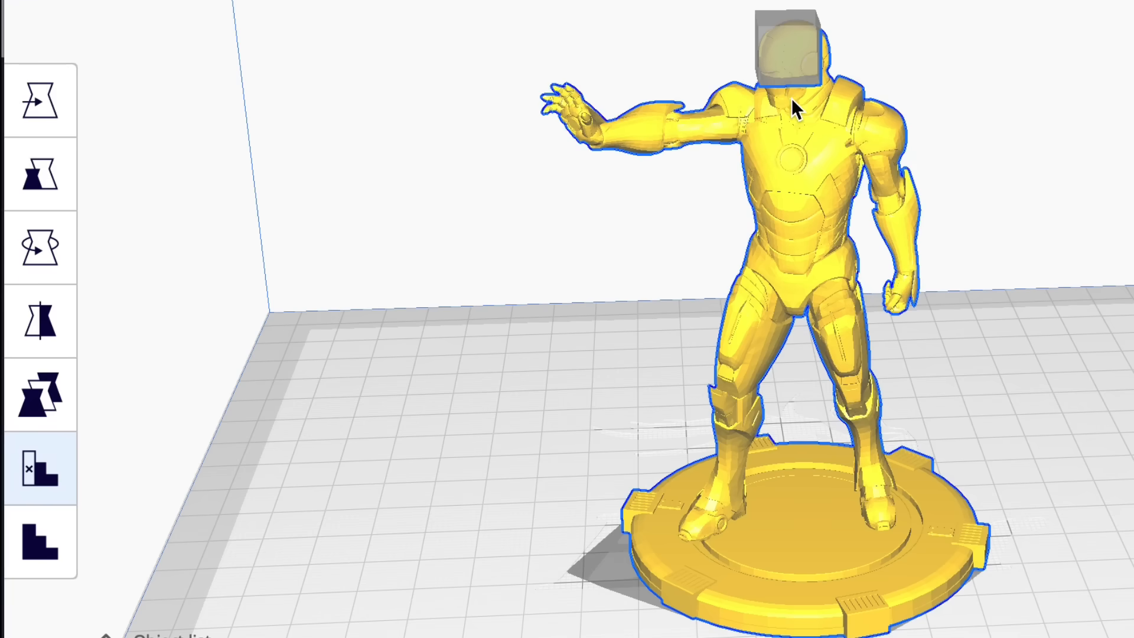
mouse_move(42, 176)
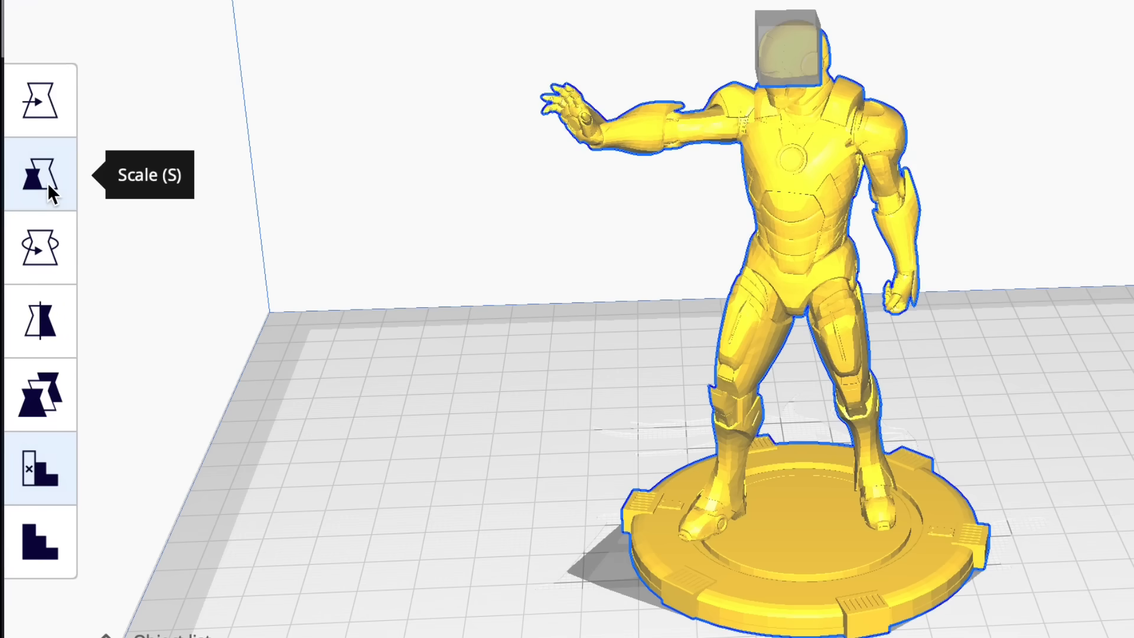
click(42, 174)
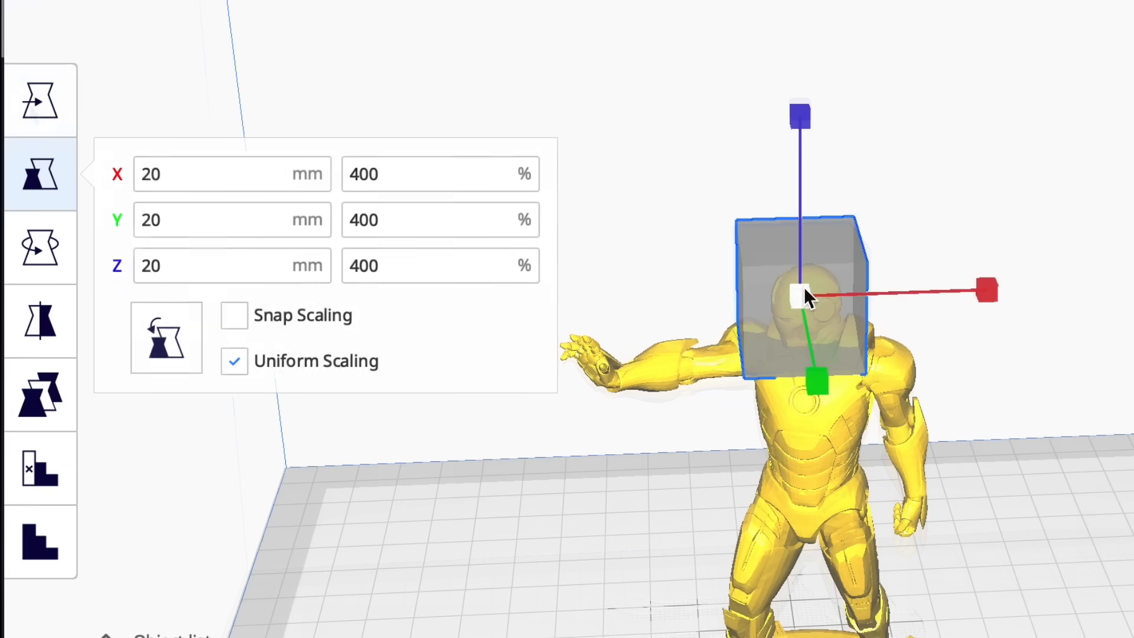
click(41, 100)
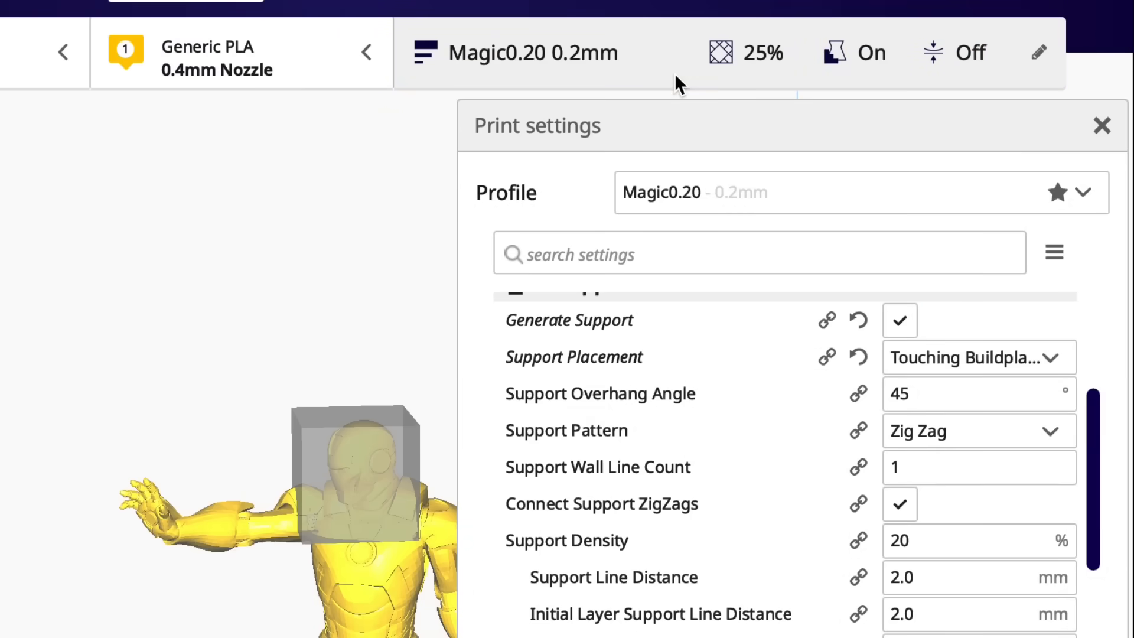
Step: Close the print settings, check the blocker slice, and return to the Prepare view
click(976, 393)
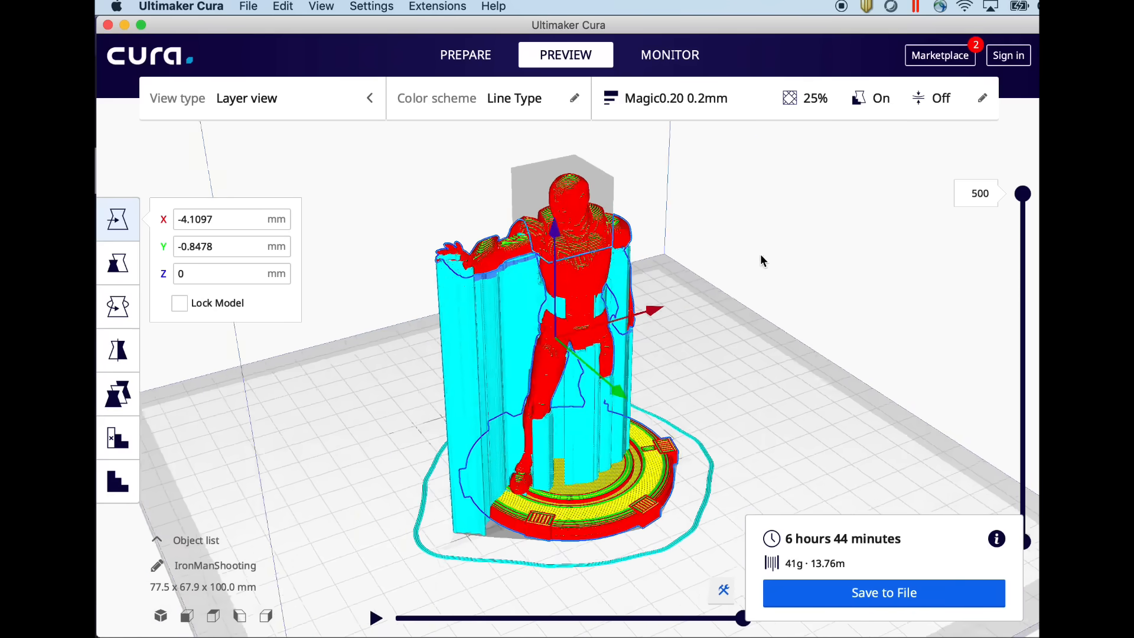
click(465, 57)
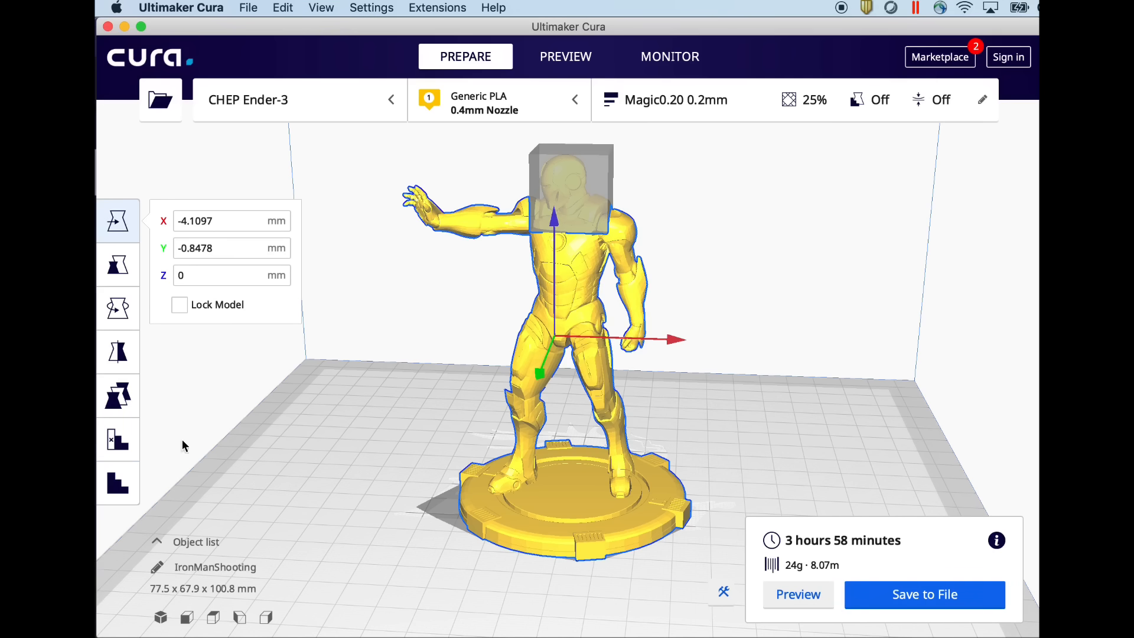
mouse_move(178, 493)
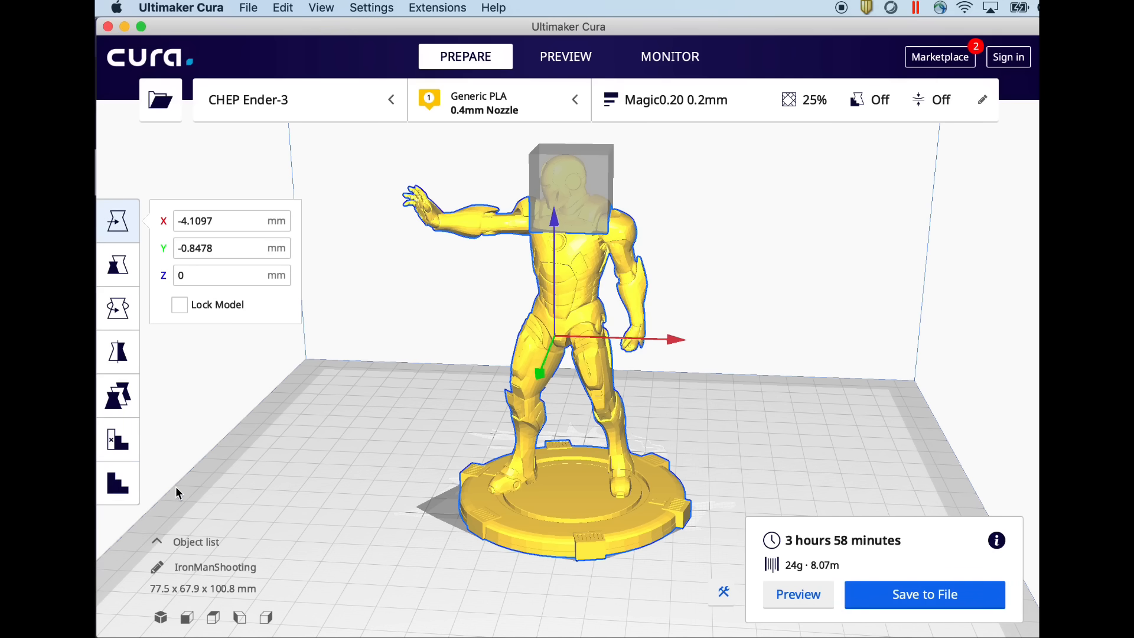
mouse_move(118, 483)
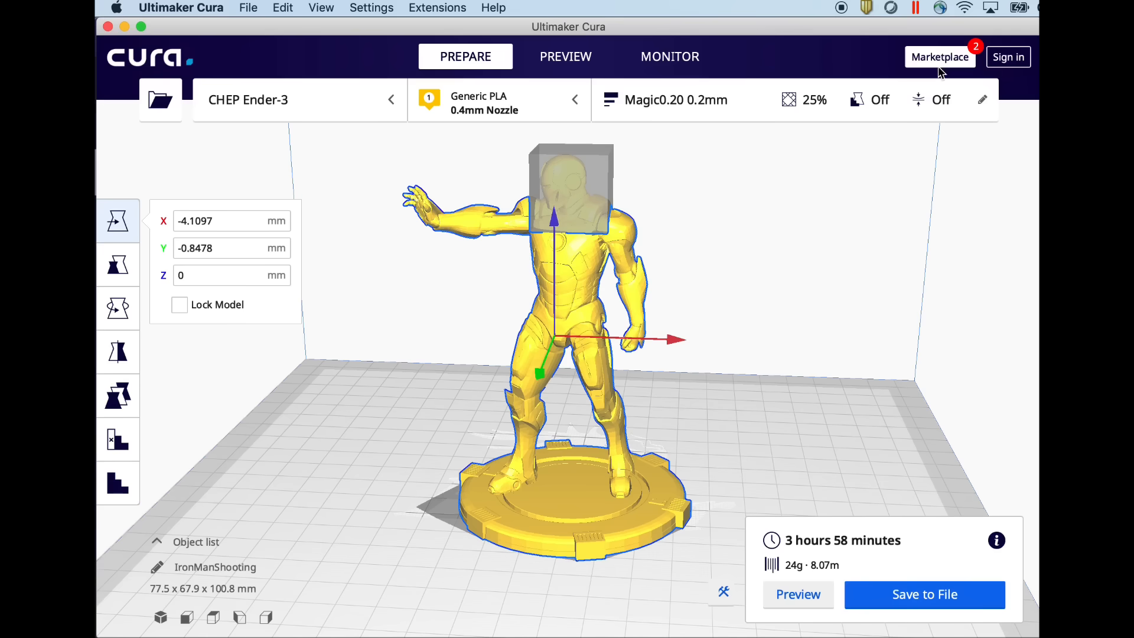
Step: Install the Custom Supports plugin from the Marketplace and accept its license
click(940, 57)
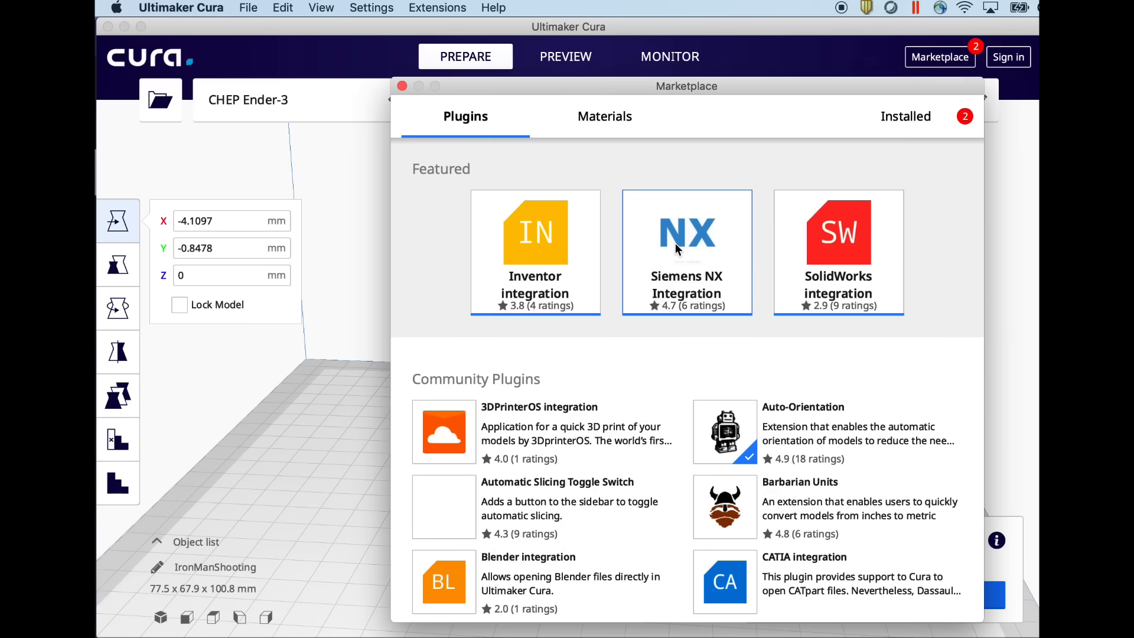
scroll(down, 3)
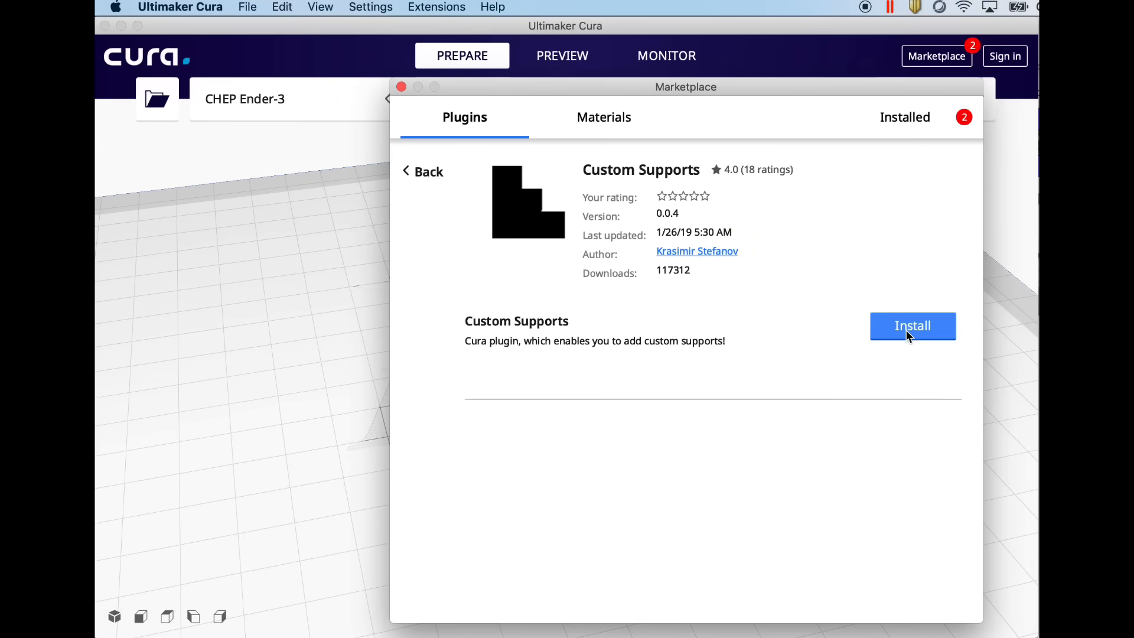
click(912, 325)
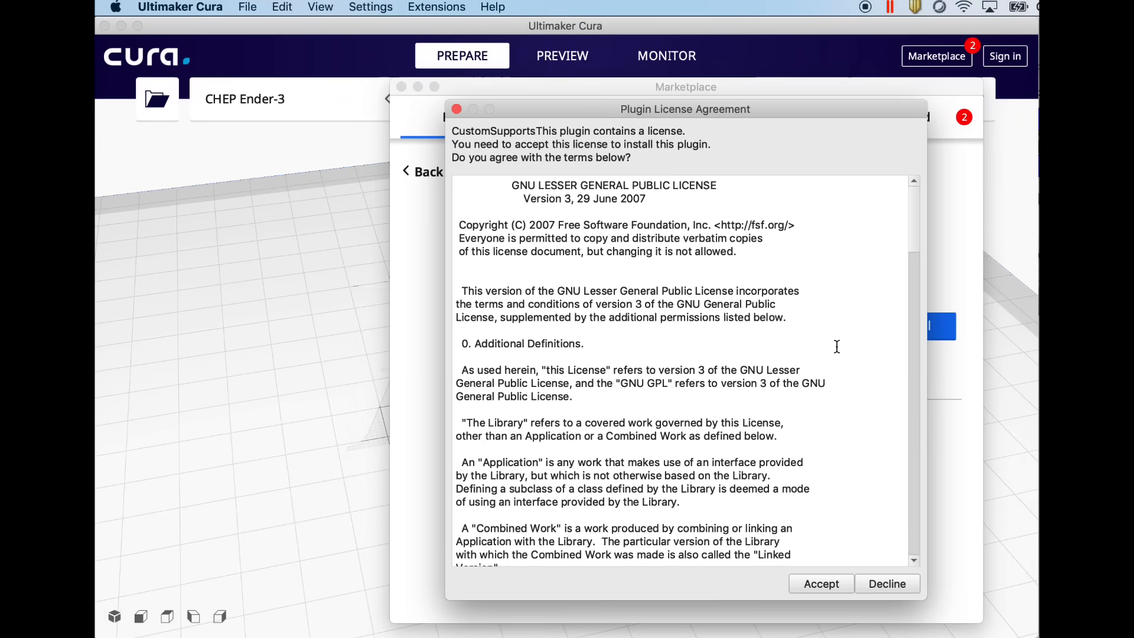
click(821, 584)
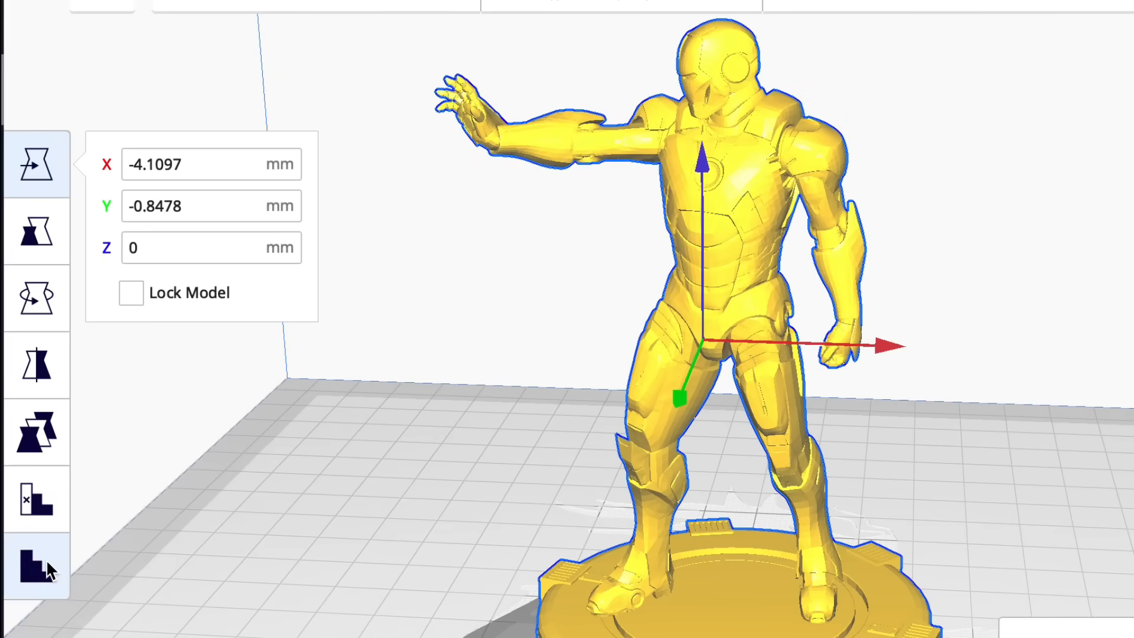
Step: Add a custom support cube, size it to 300% (7.5 mm) and position it under the hand
click(37, 567)
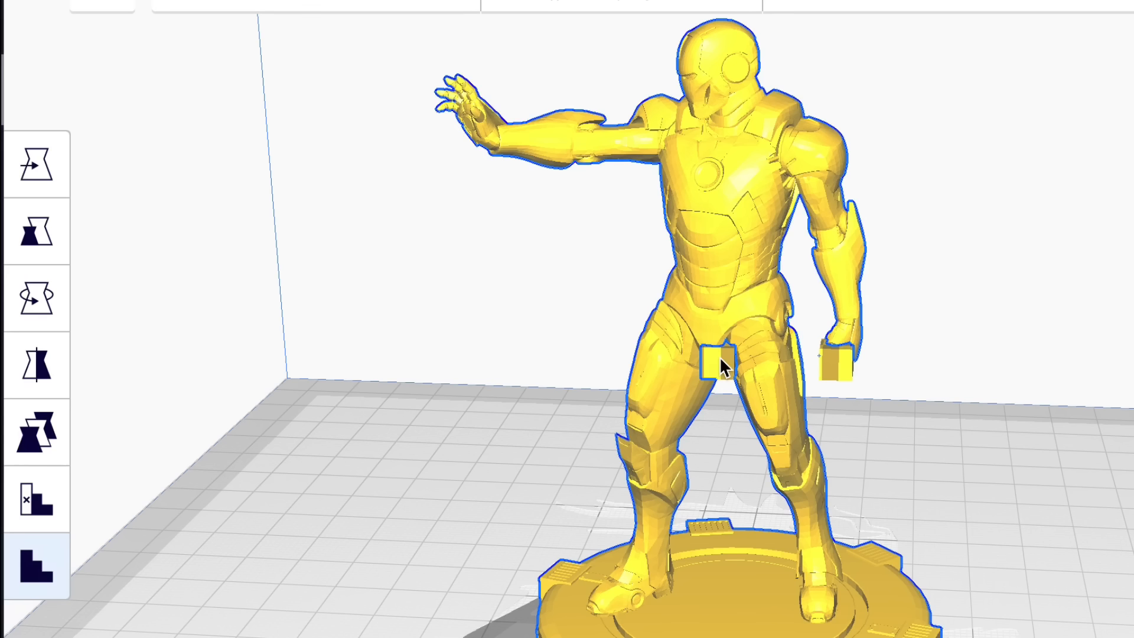
mouse_move(614, 170)
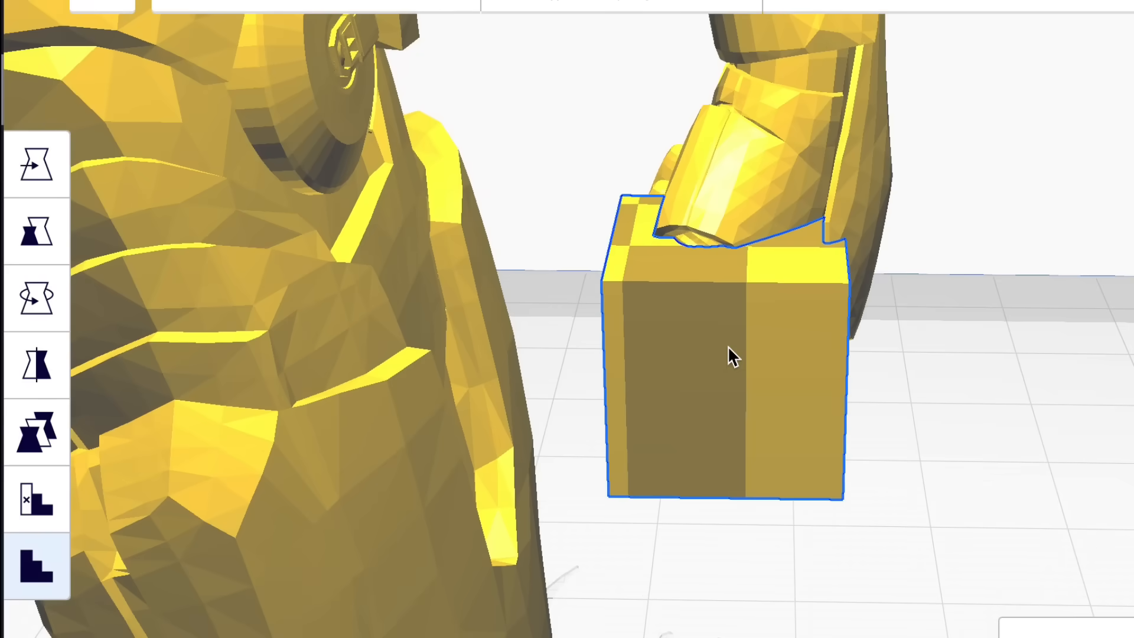
mouse_move(38, 231)
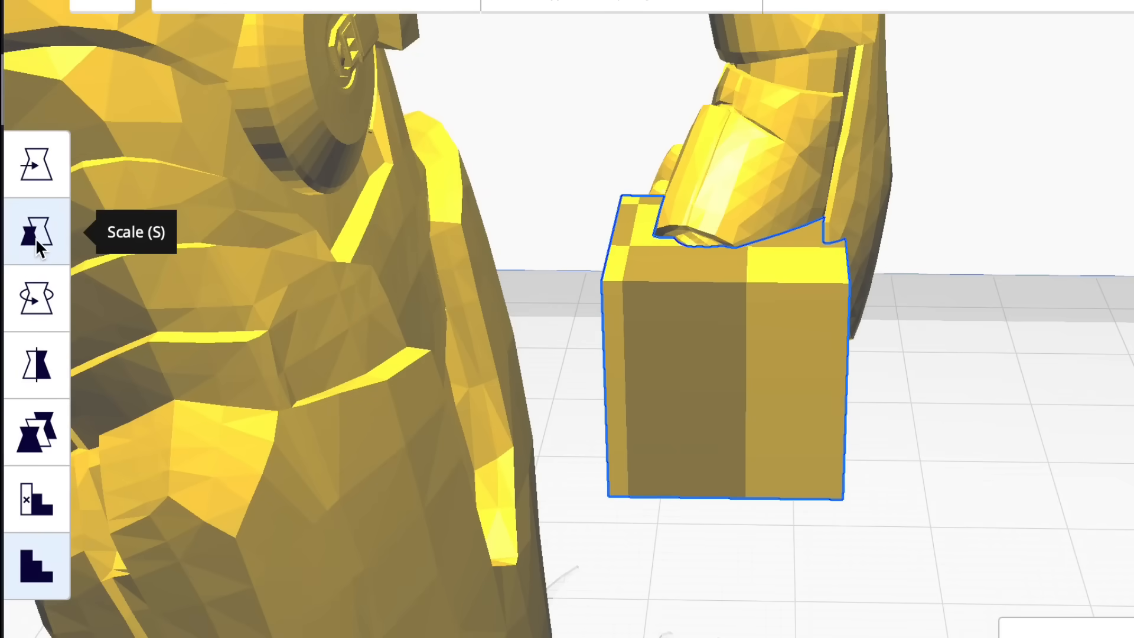
click(37, 232)
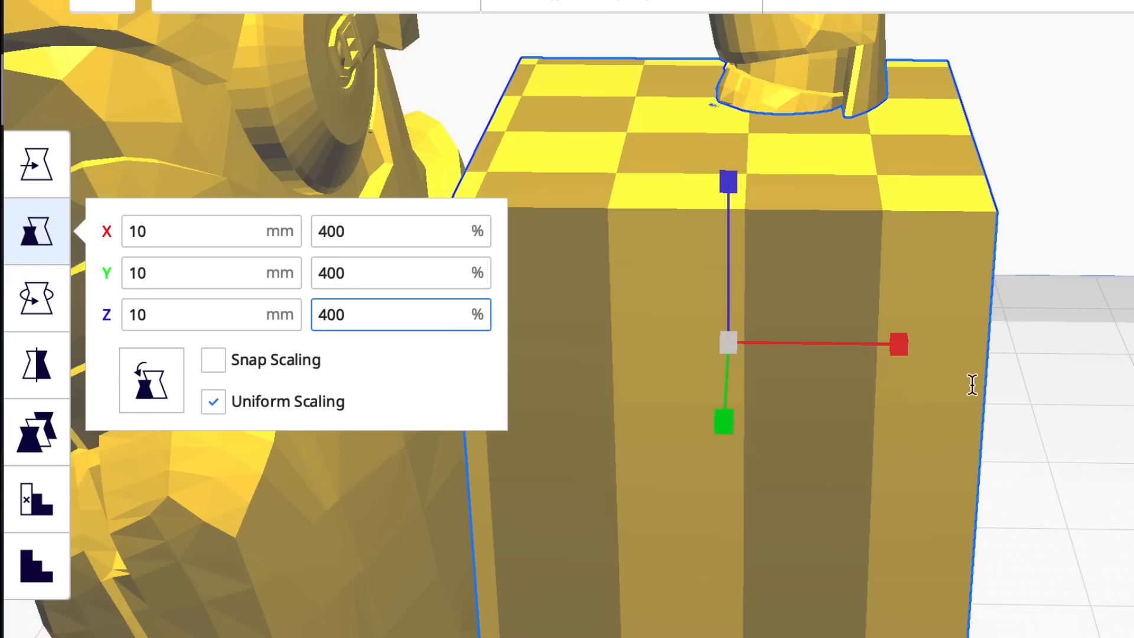
click(36, 165)
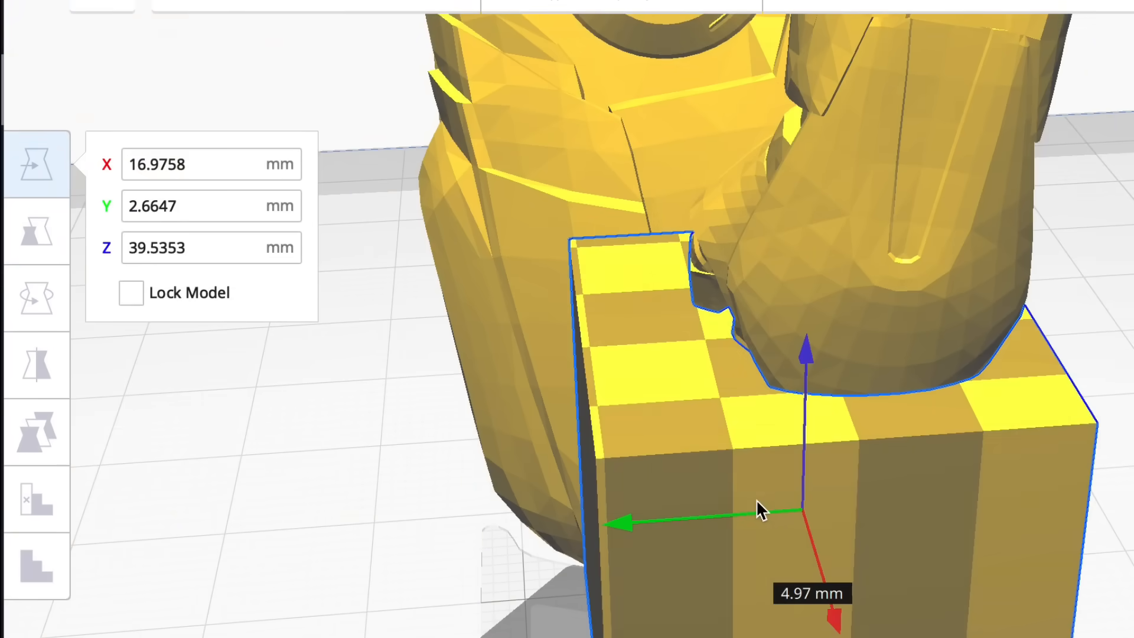
click(37, 231)
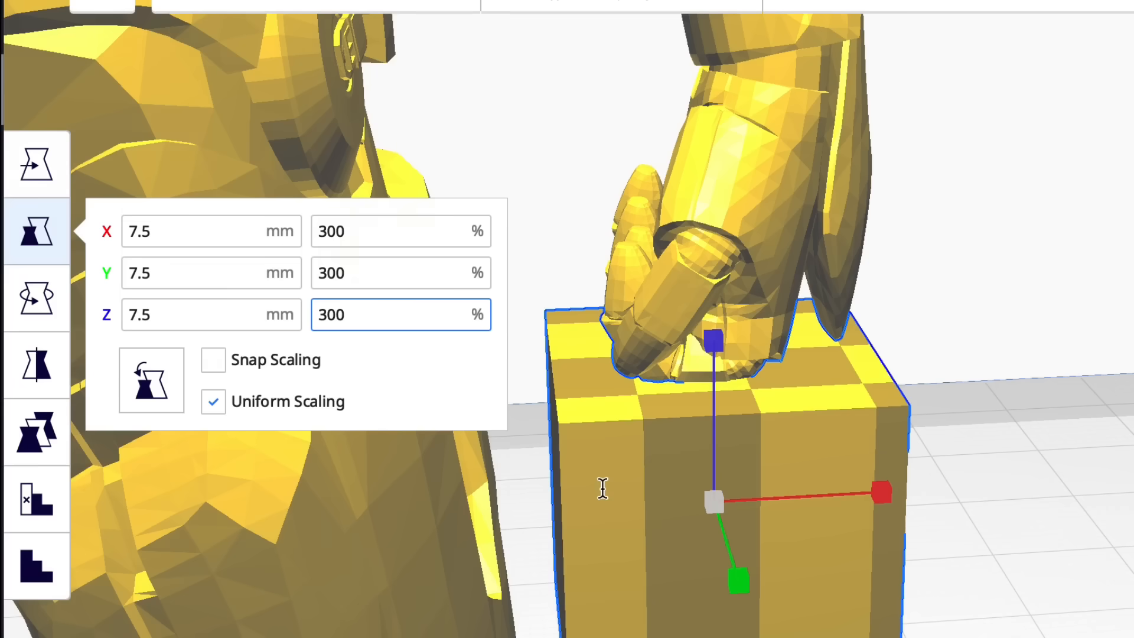
click(37, 164)
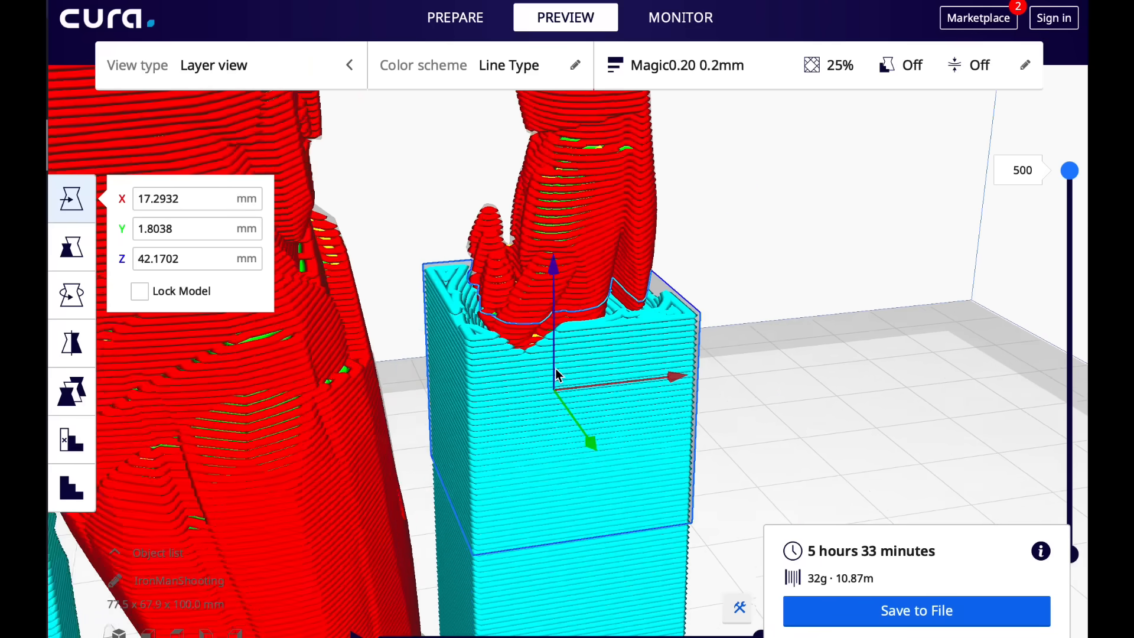
Step: Lower the layer slider to about layer 240, showing the hand's first layers on the block
drag(1068, 170, 1068, 177)
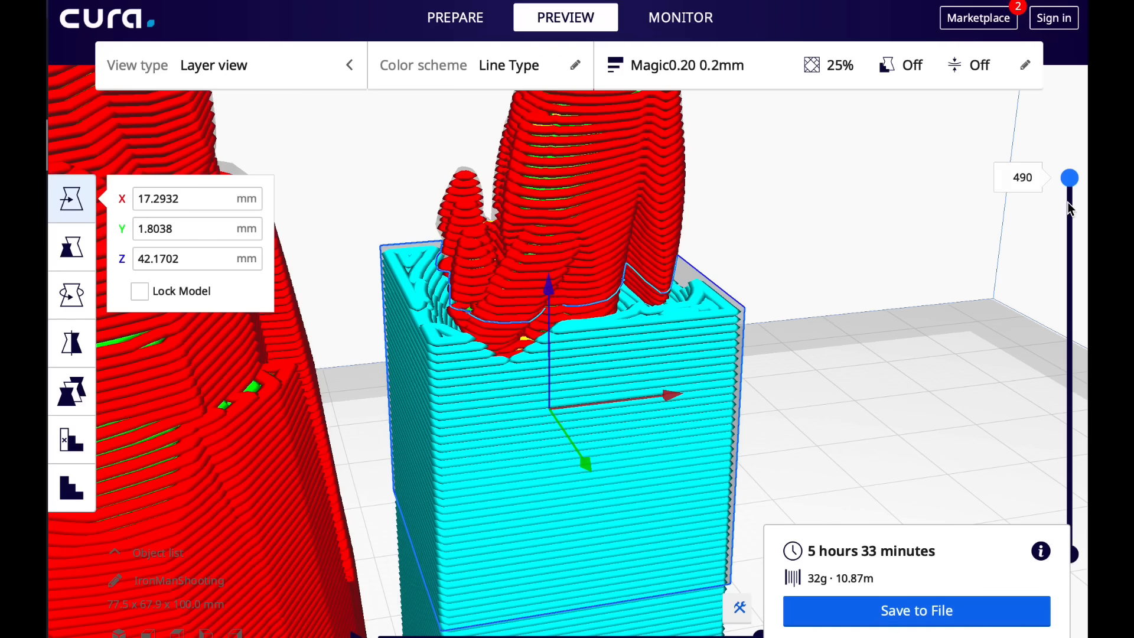
drag(1070, 177, 1069, 357)
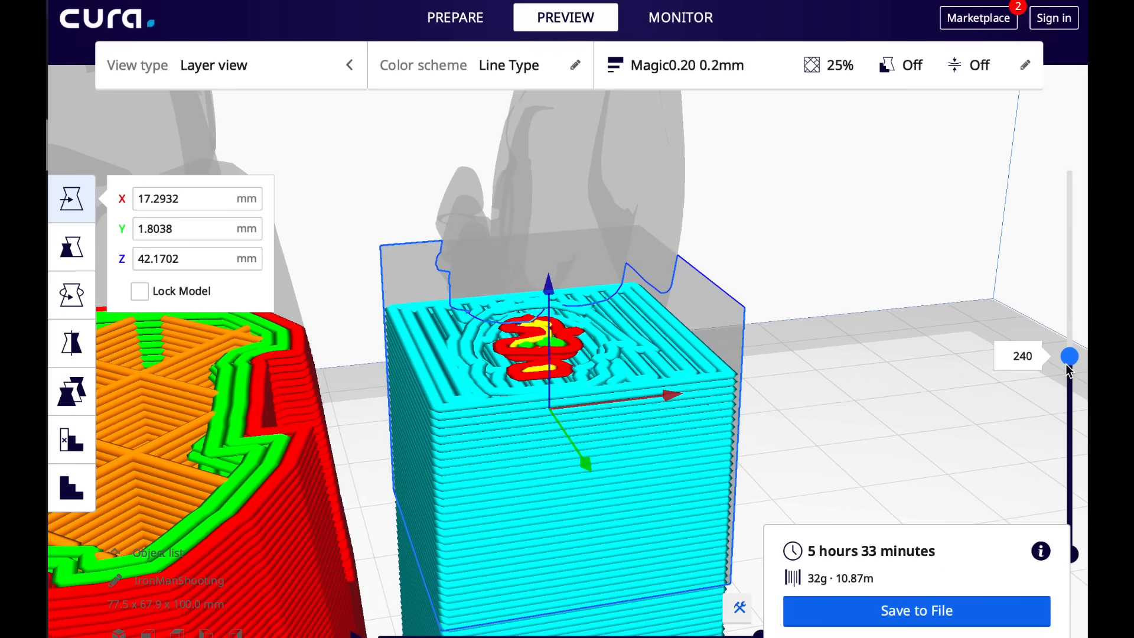
drag(1069, 355, 1069, 358)
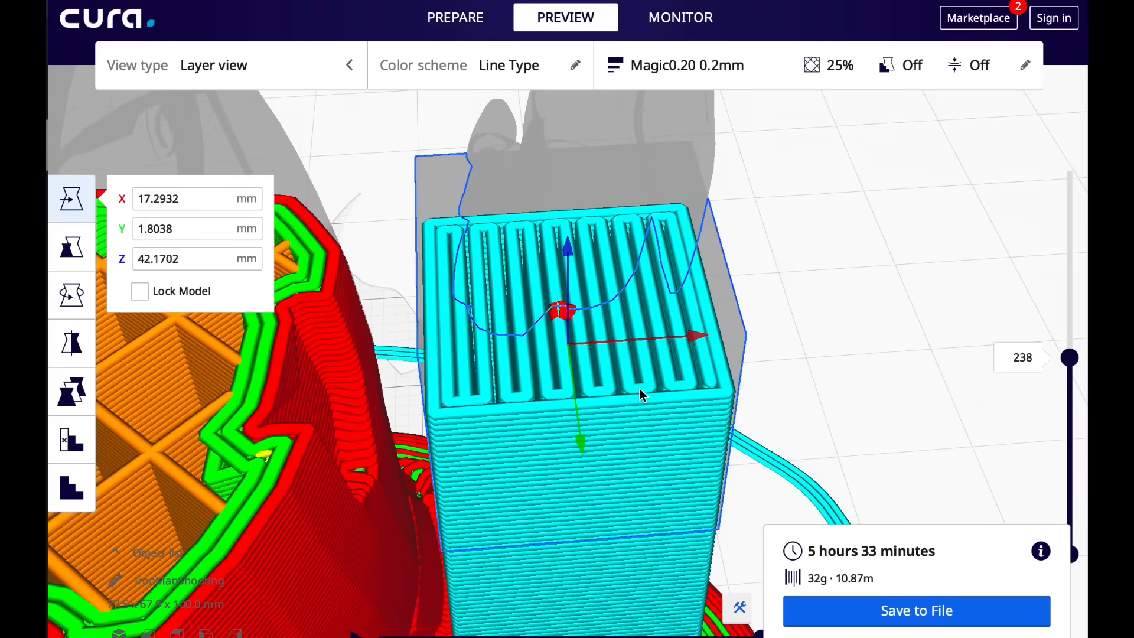
mouse_move(647, 342)
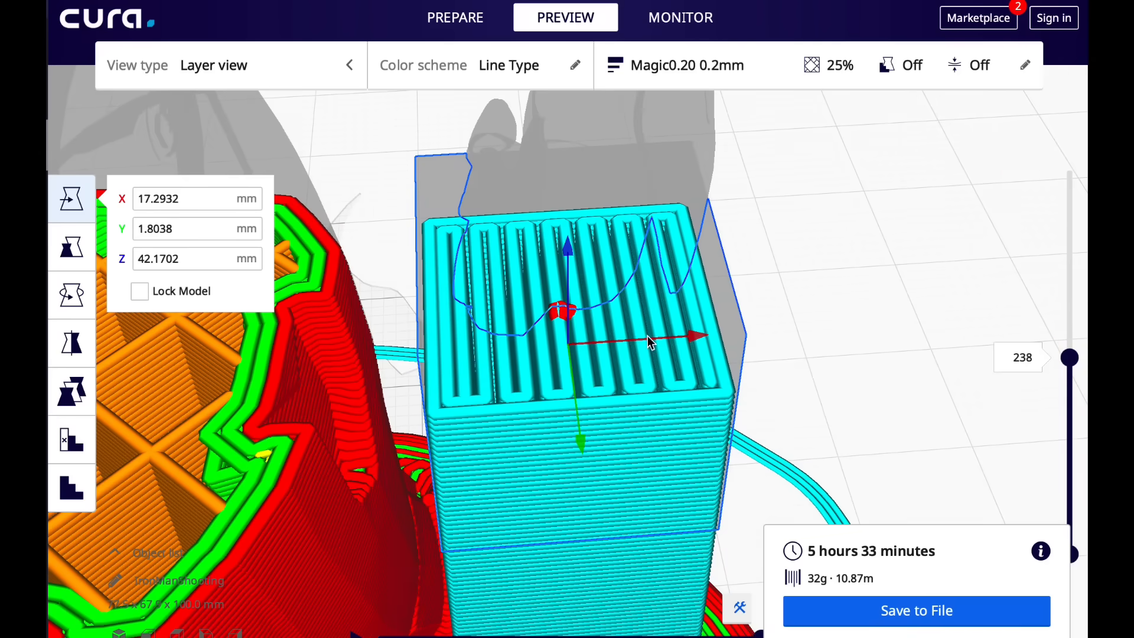
drag(1069, 357, 1069, 354)
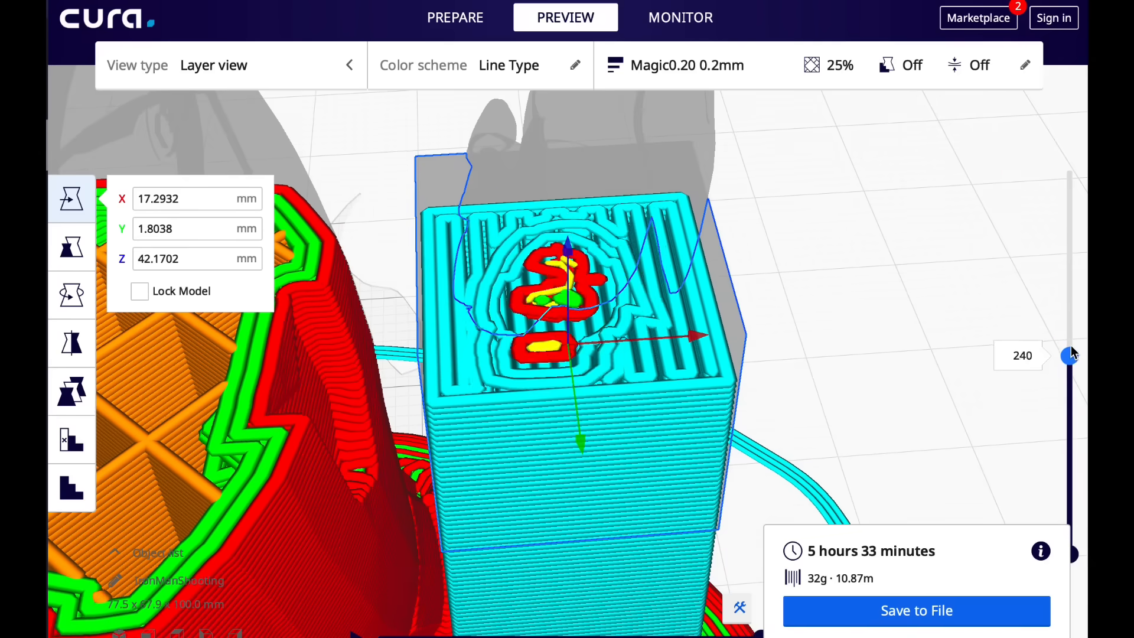
drag(1069, 354, 1069, 352)
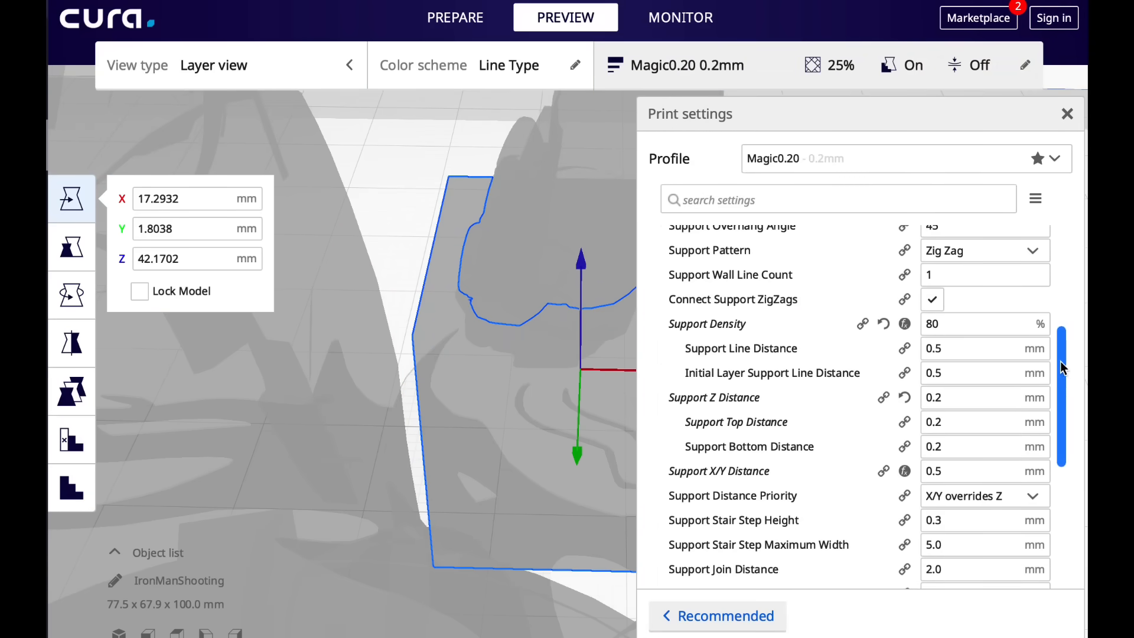
Step: Set Support Density to 60% and switch off the support roof
click(979, 323)
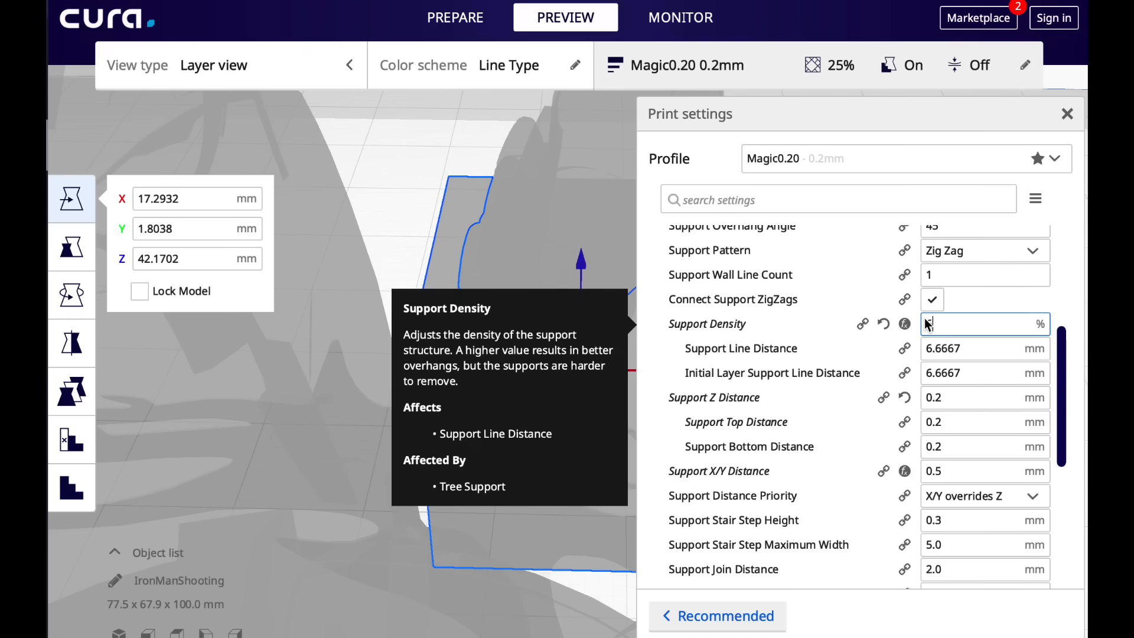
text(60)
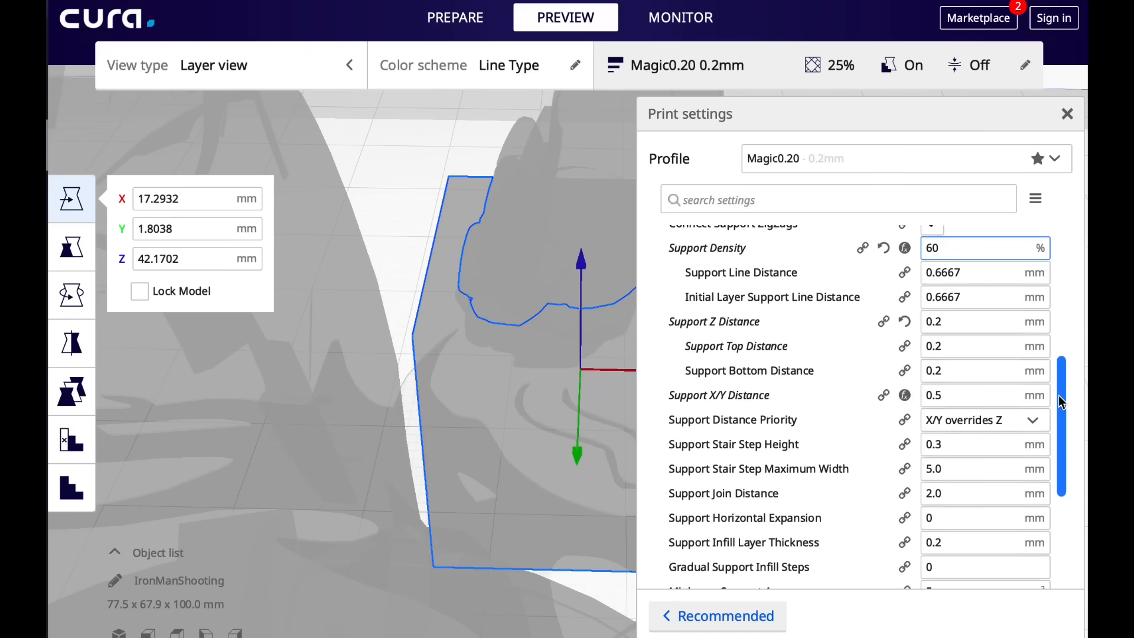
scroll(down, 3)
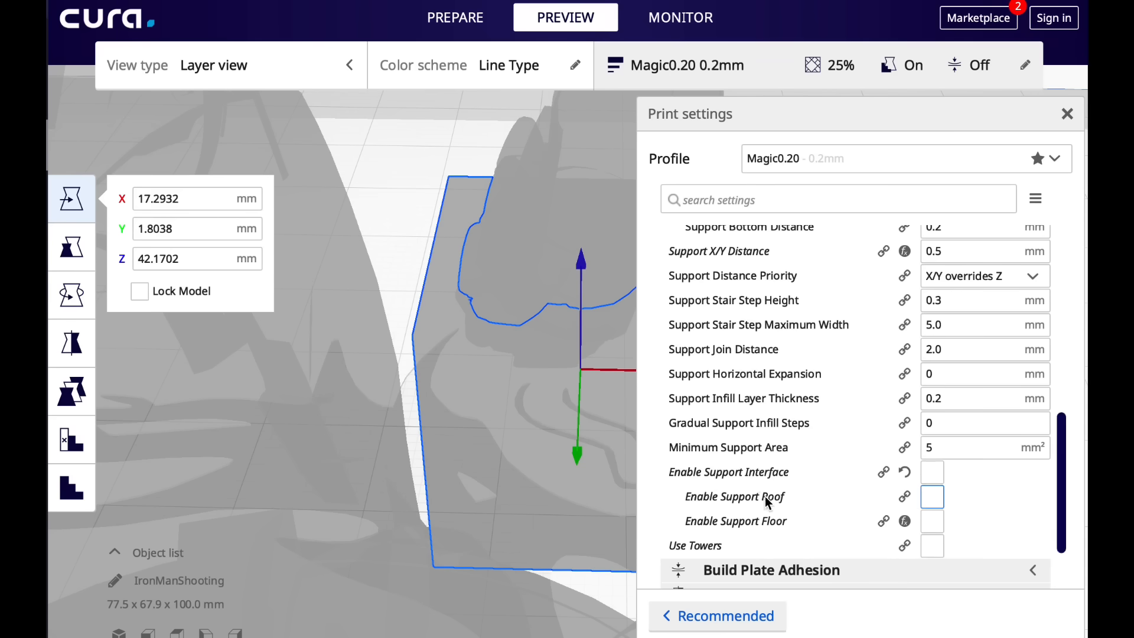
click(932, 496)
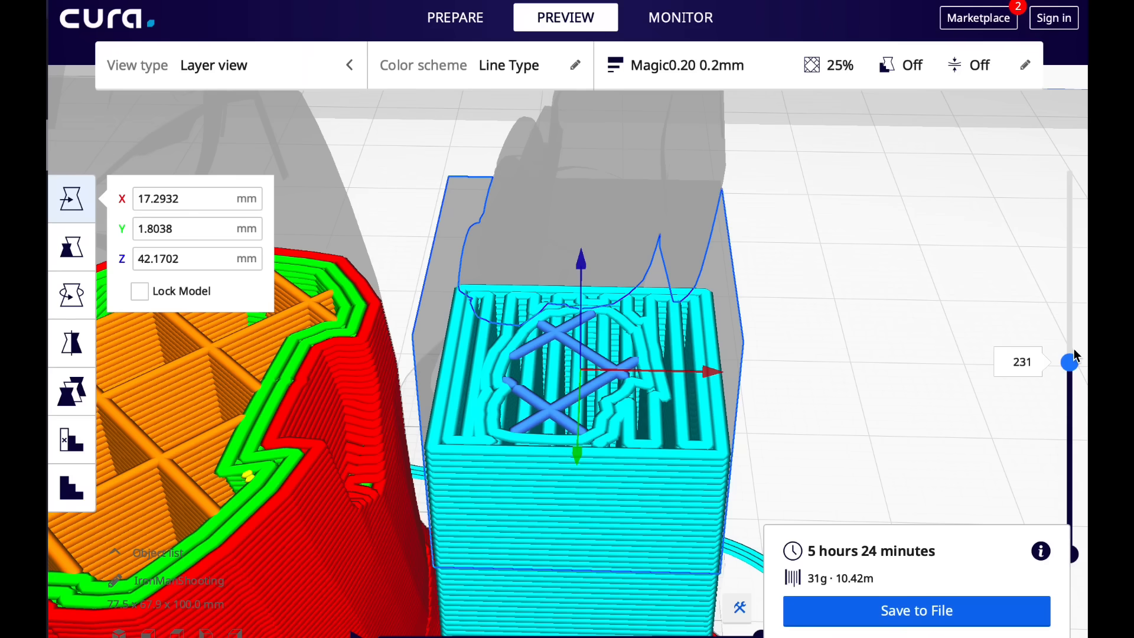
Step: Step the layer slider through layers 231–247 to inspect the hand and fingers atop the support block
drag(1070, 362, 1069, 358)
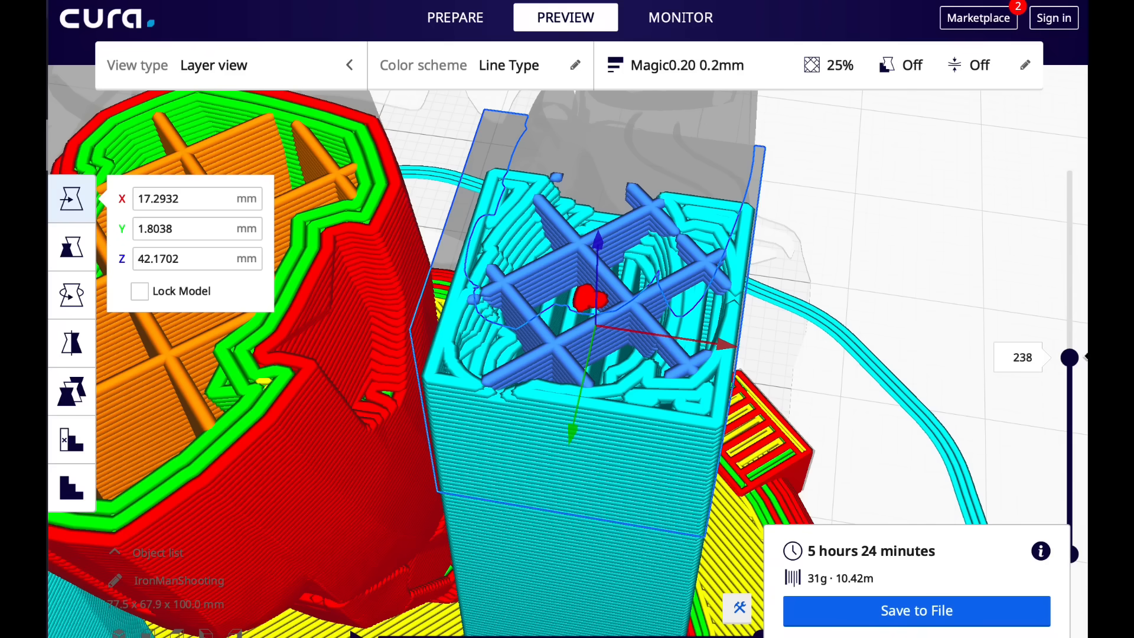
drag(1068, 357, 1062, 354)
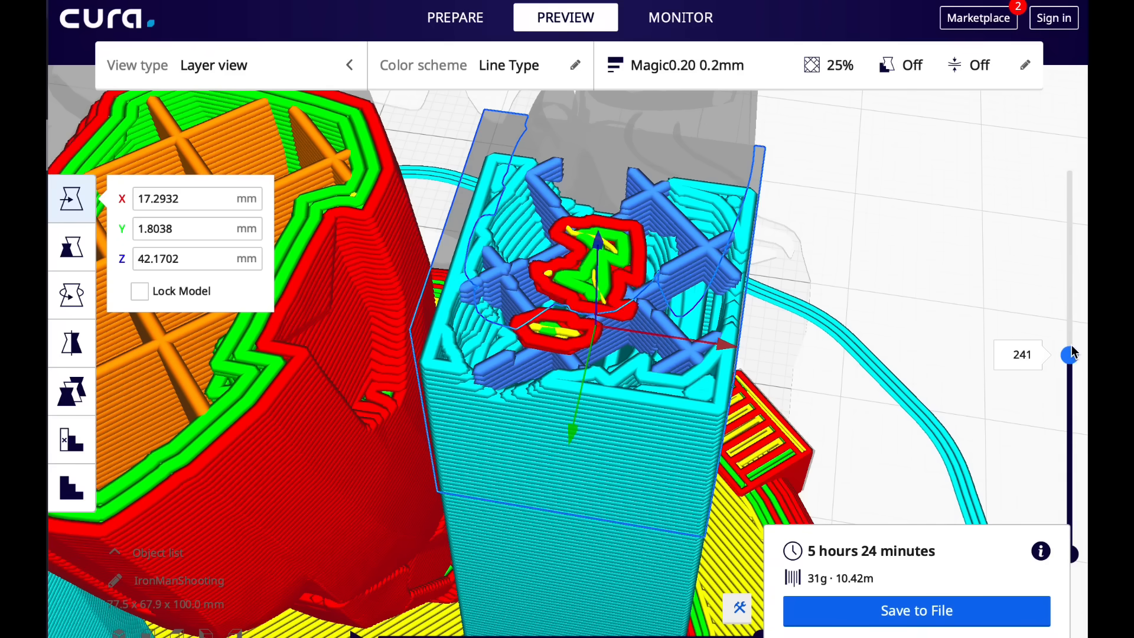
drag(1068, 354, 1069, 351)
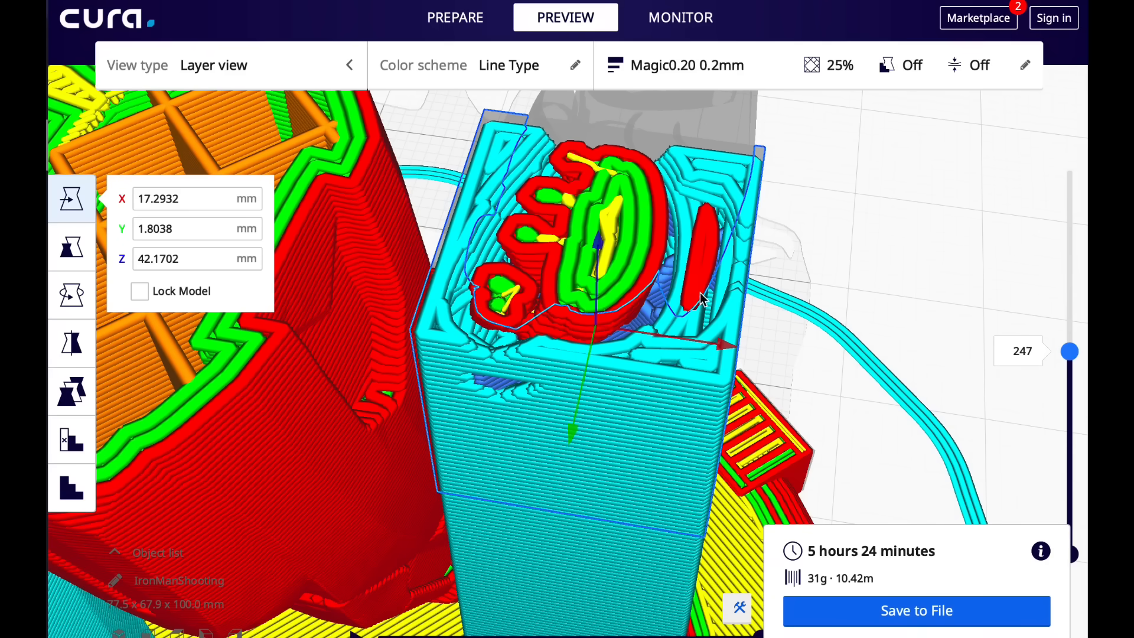
click(932, 483)
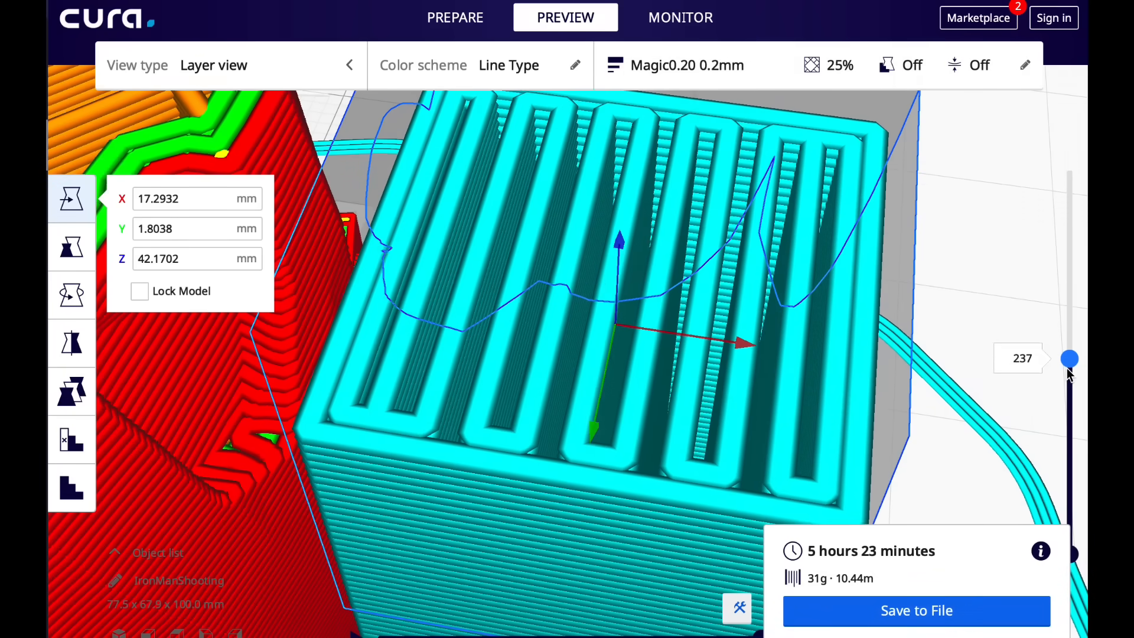
drag(1069, 358, 1069, 355)
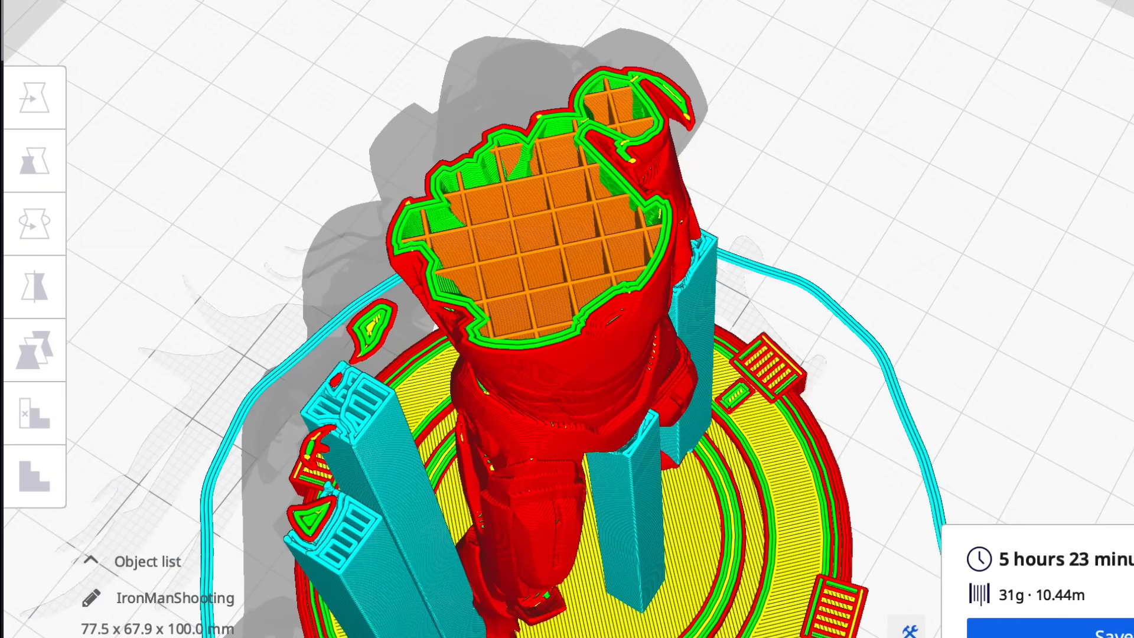
Step: Switch to the Prepare stage, then back to the 80 mm manually supported figure's preview
click(451, 12)
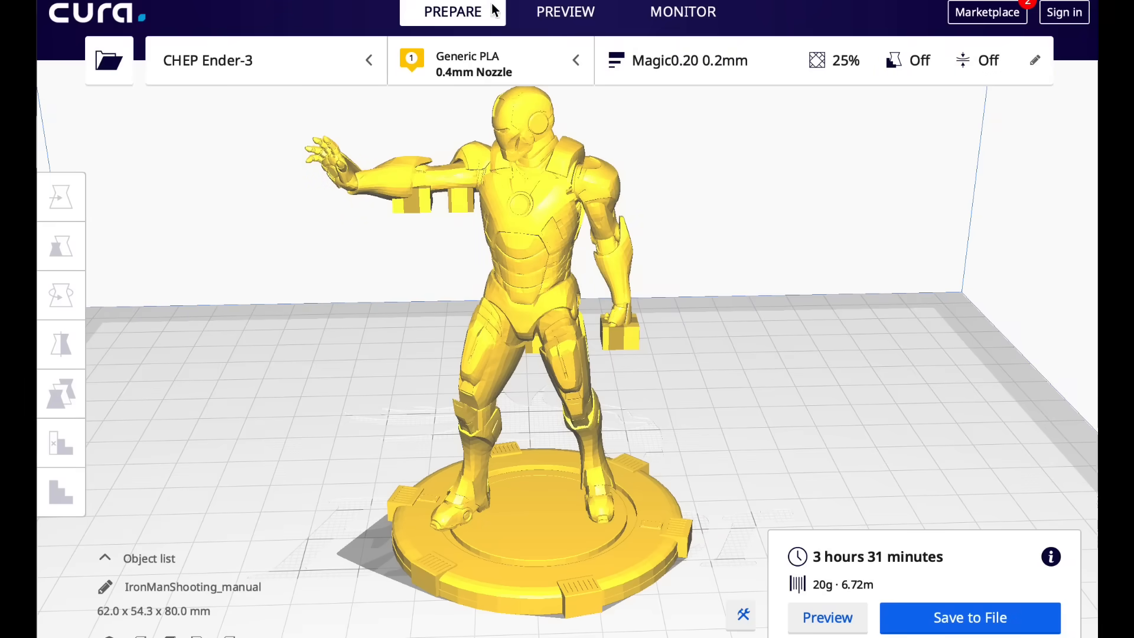
click(565, 11)
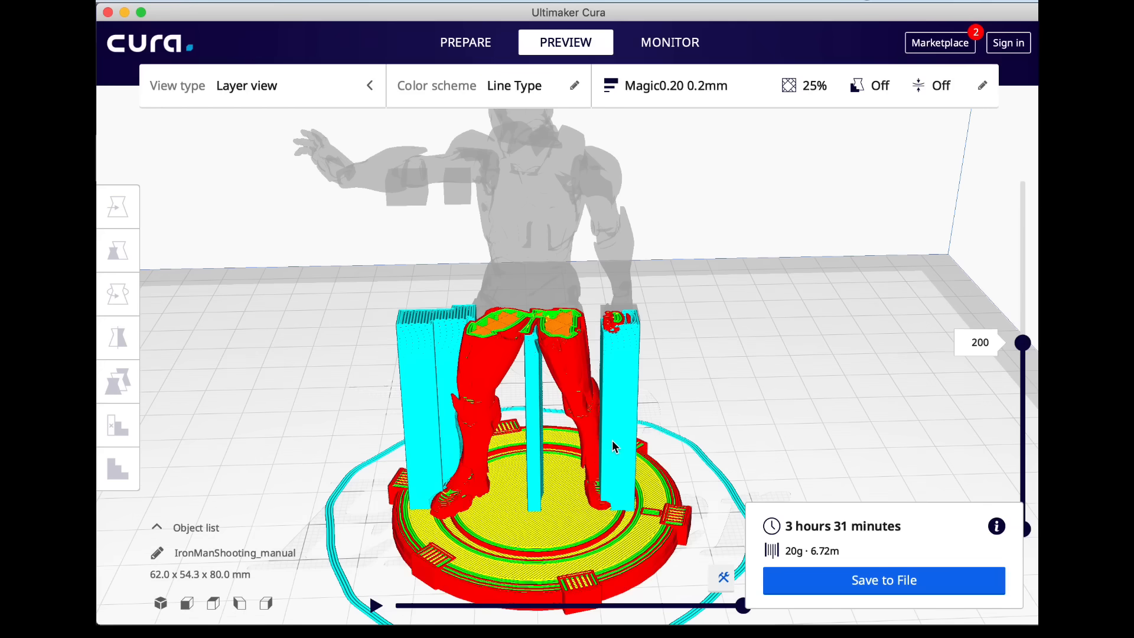
Step: Show all layers up to 400, then briefly enable automatic support (5 h 10 min) and disable it
drag(1020, 342, 1020, 201)
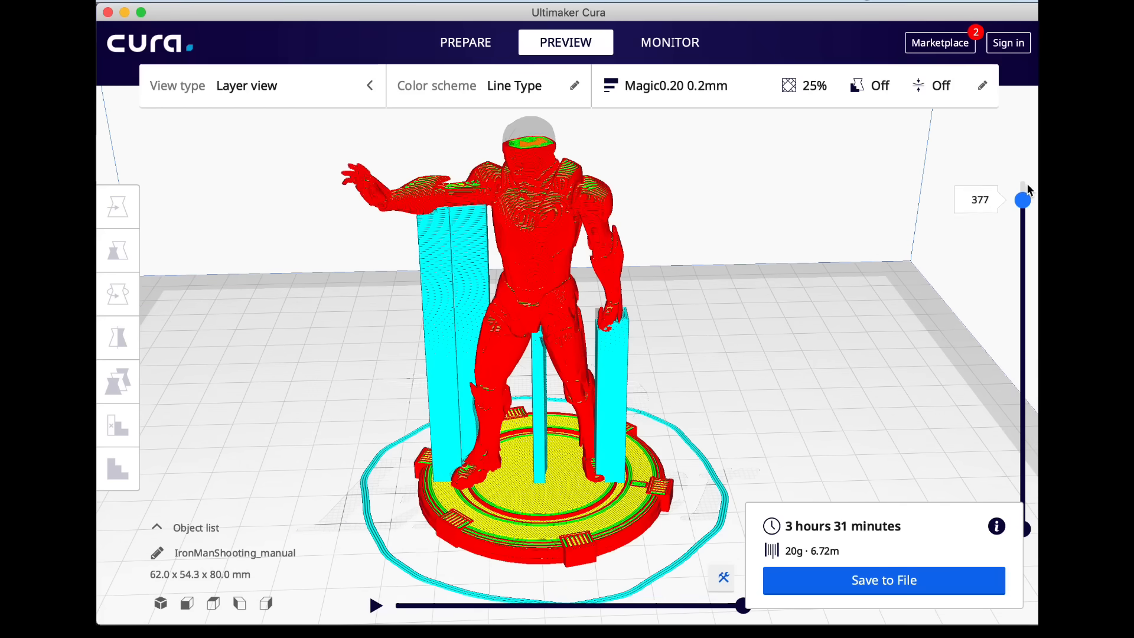
drag(1021, 203, 1021, 180)
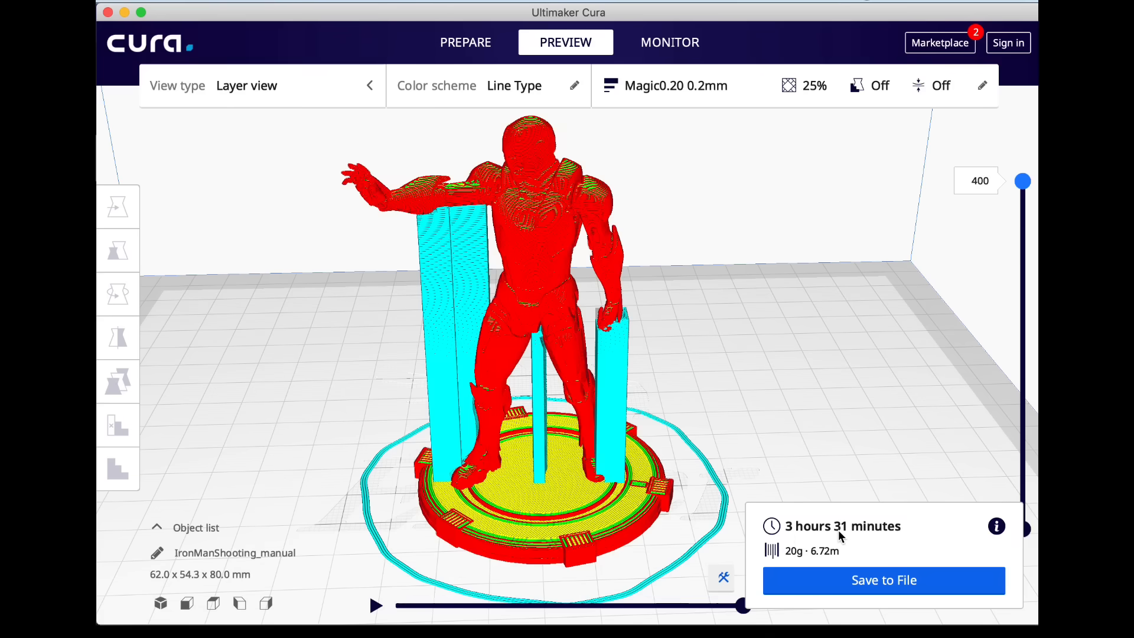
click(856, 85)
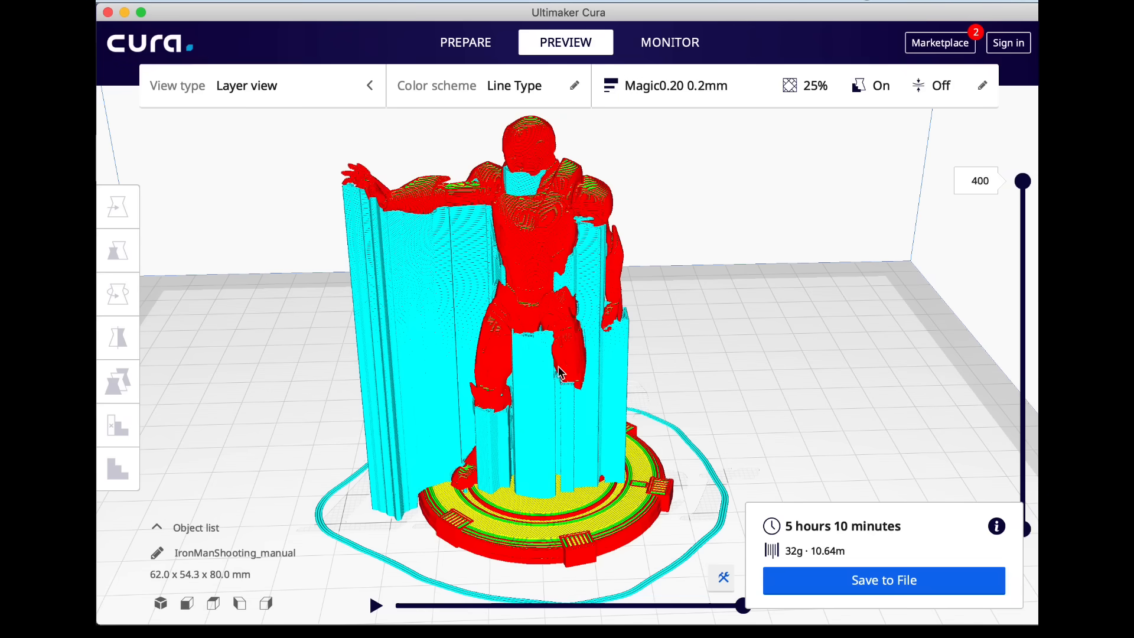
mouse_move(933, 220)
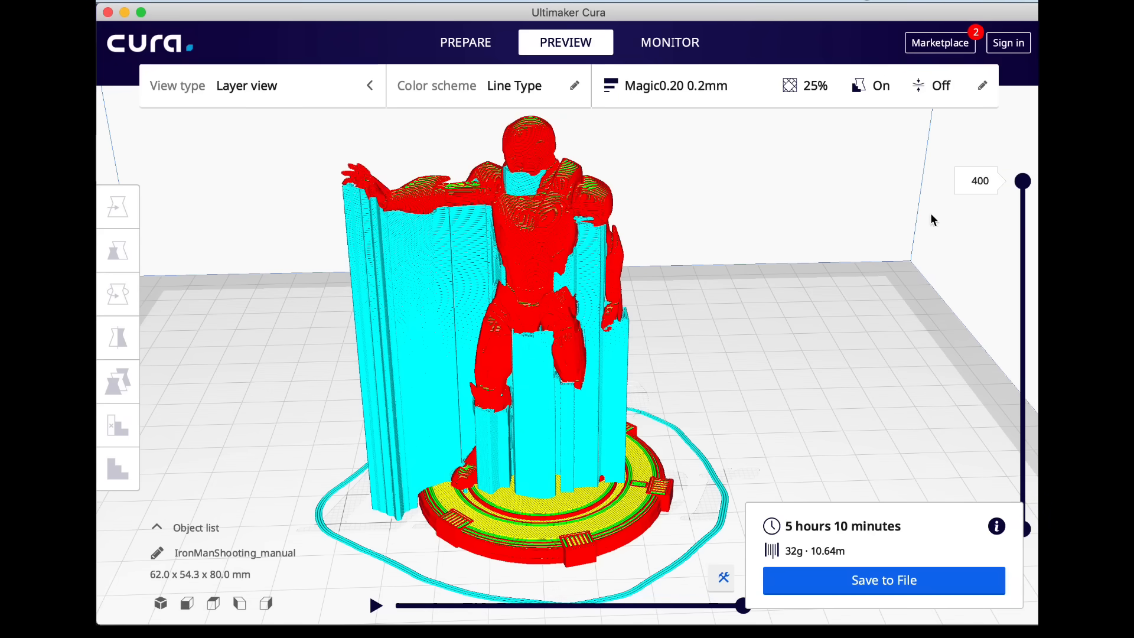
click(857, 86)
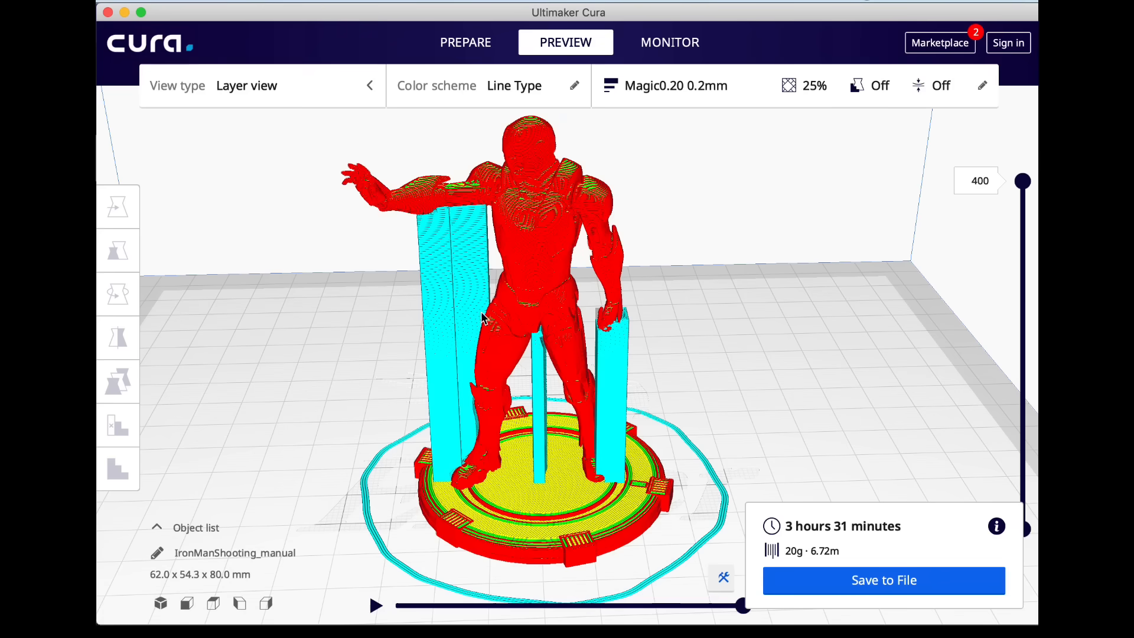
mouse_move(818, 320)
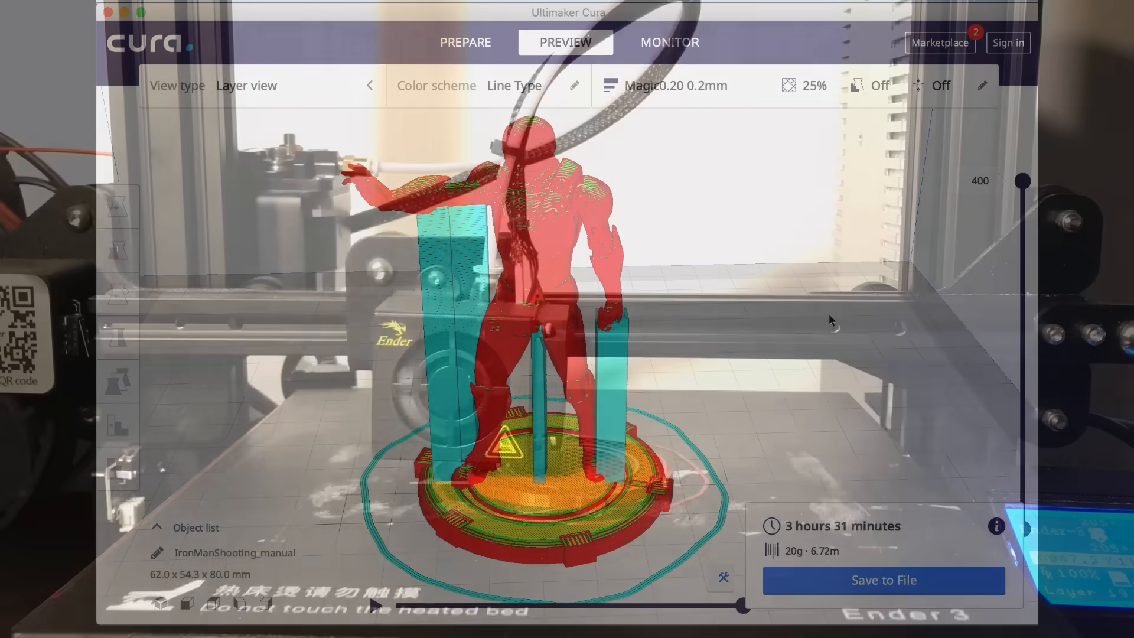
Step: Return to preparing the 100 mm IronManShooting figure without support blocks
click(465, 55)
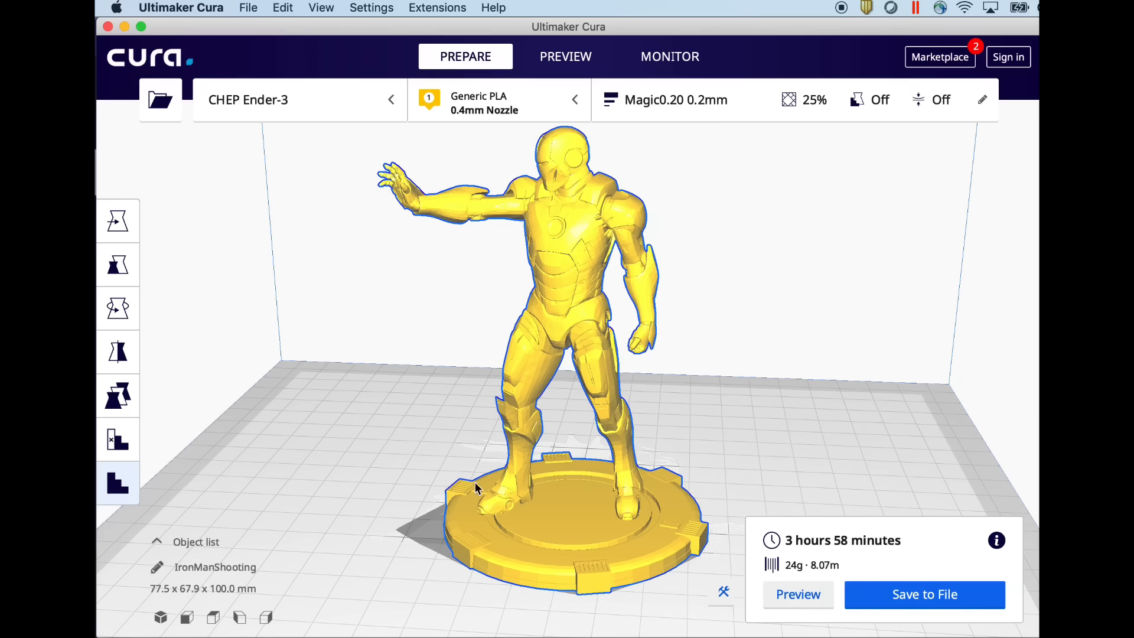
mouse_move(642, 354)
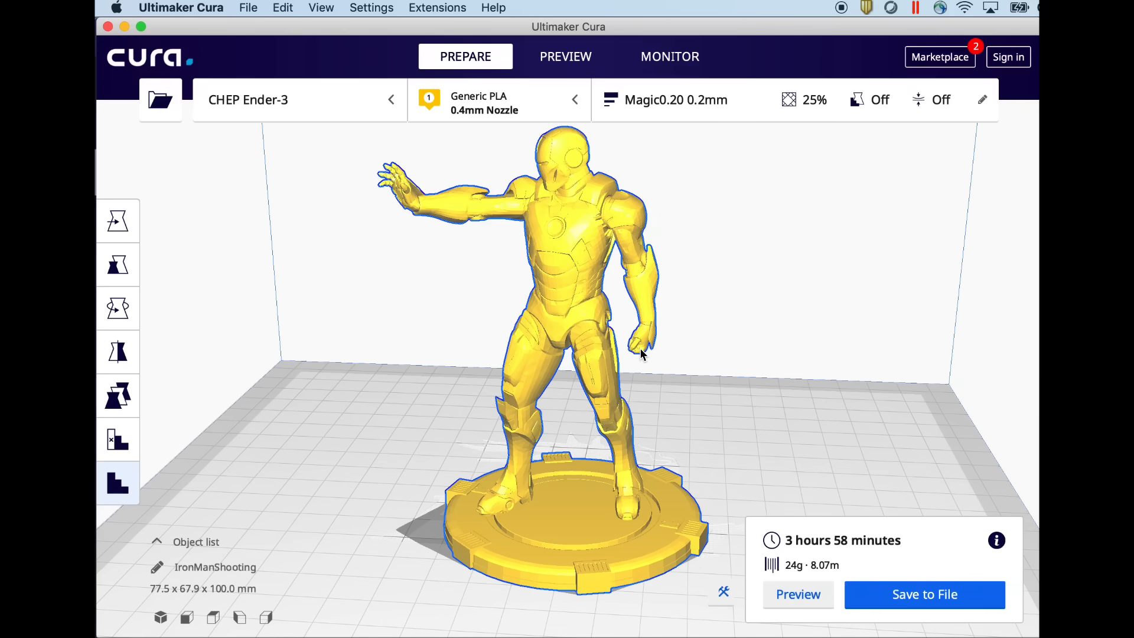